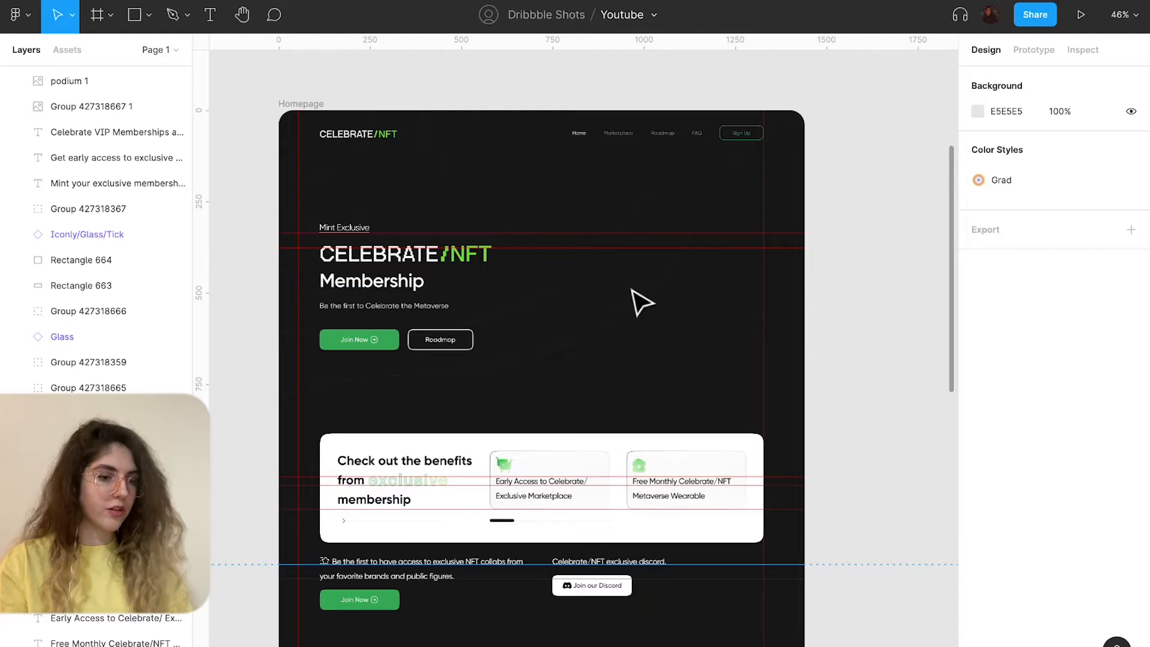
mouse_move(567, 301)
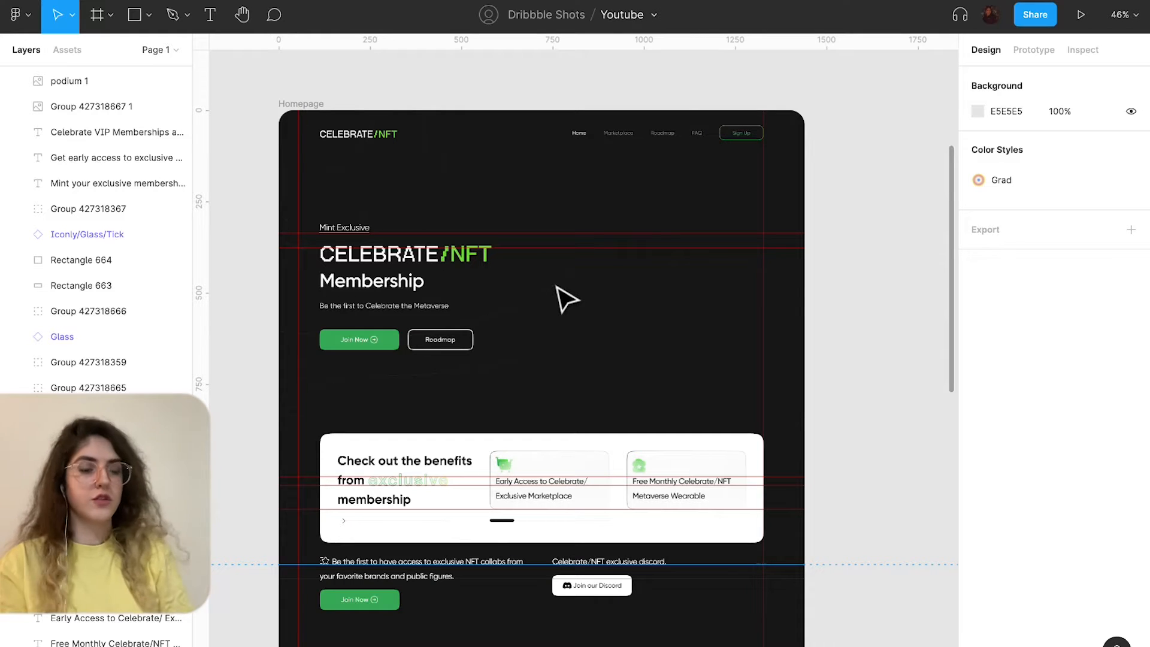
Give the 310×410 card a diagonal 10% white linear gradient fill.
click(145, 15)
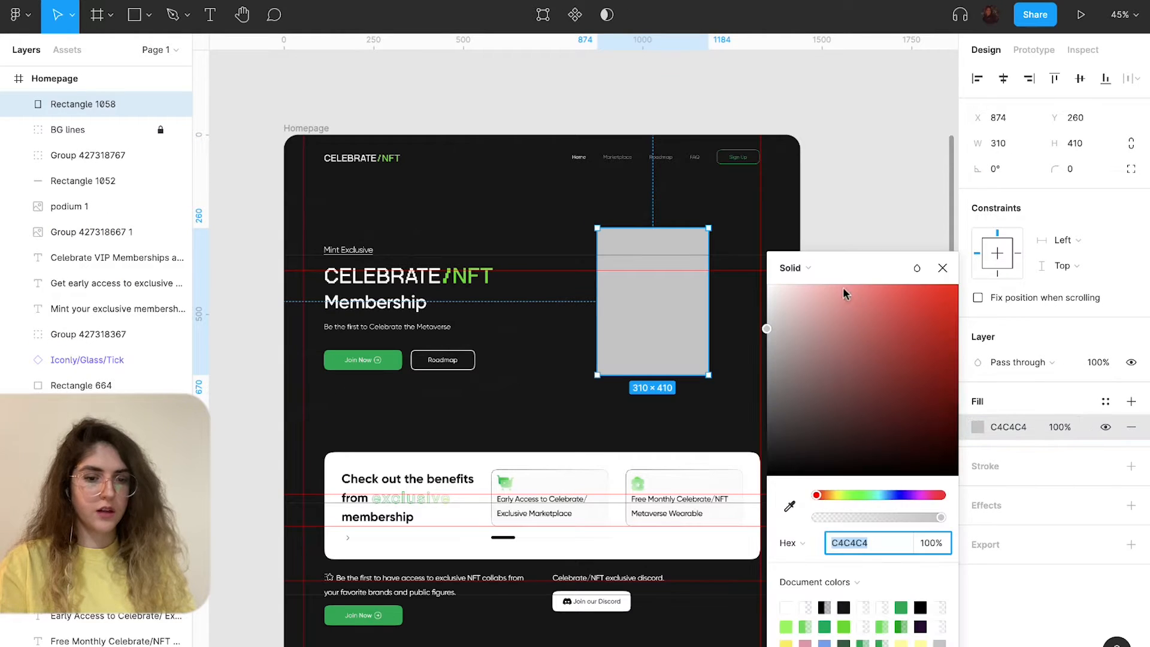
click(790, 267)
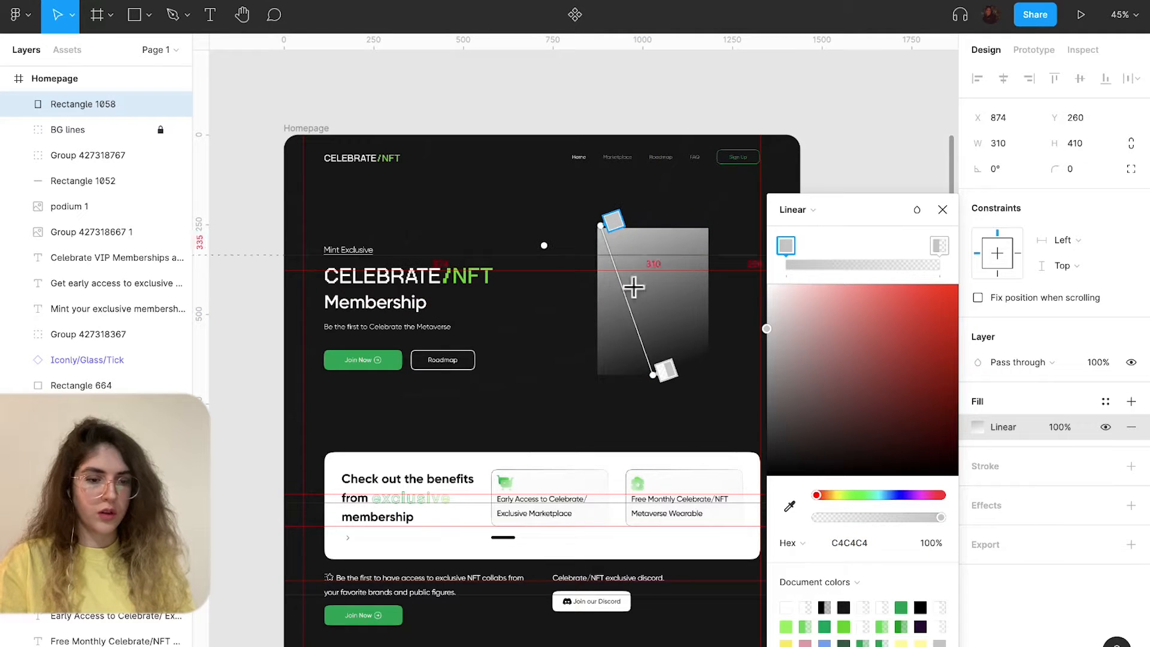
drag(663, 366, 715, 373)
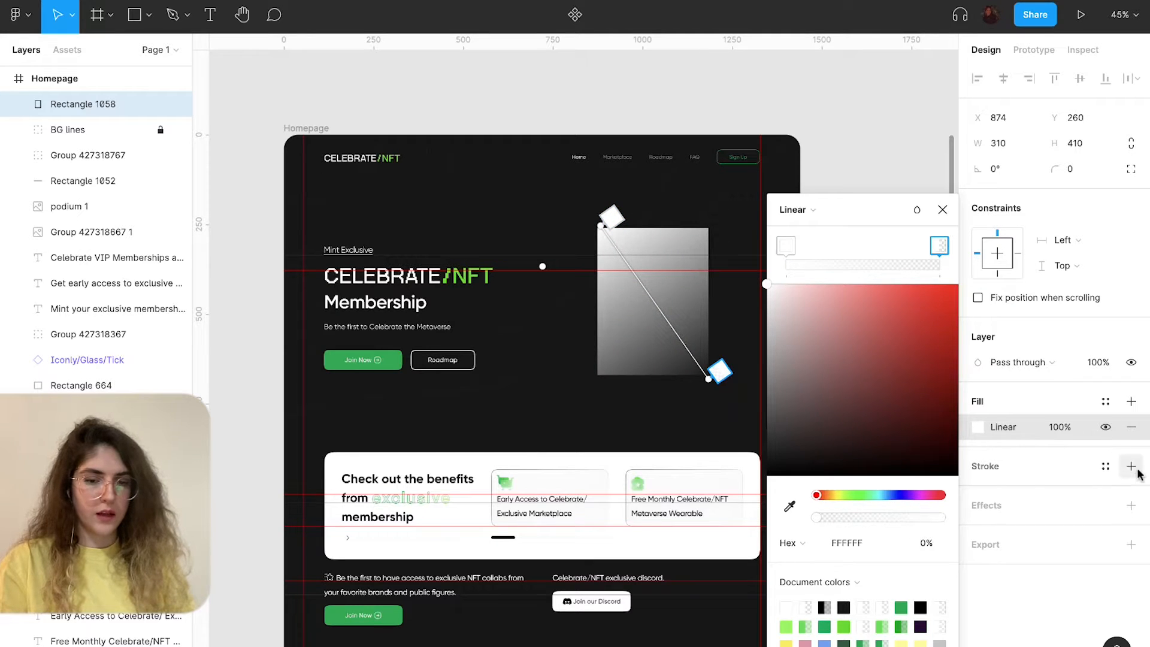
Add a stroke to the card and make it a diagonal linear gradient.
click(1131, 466)
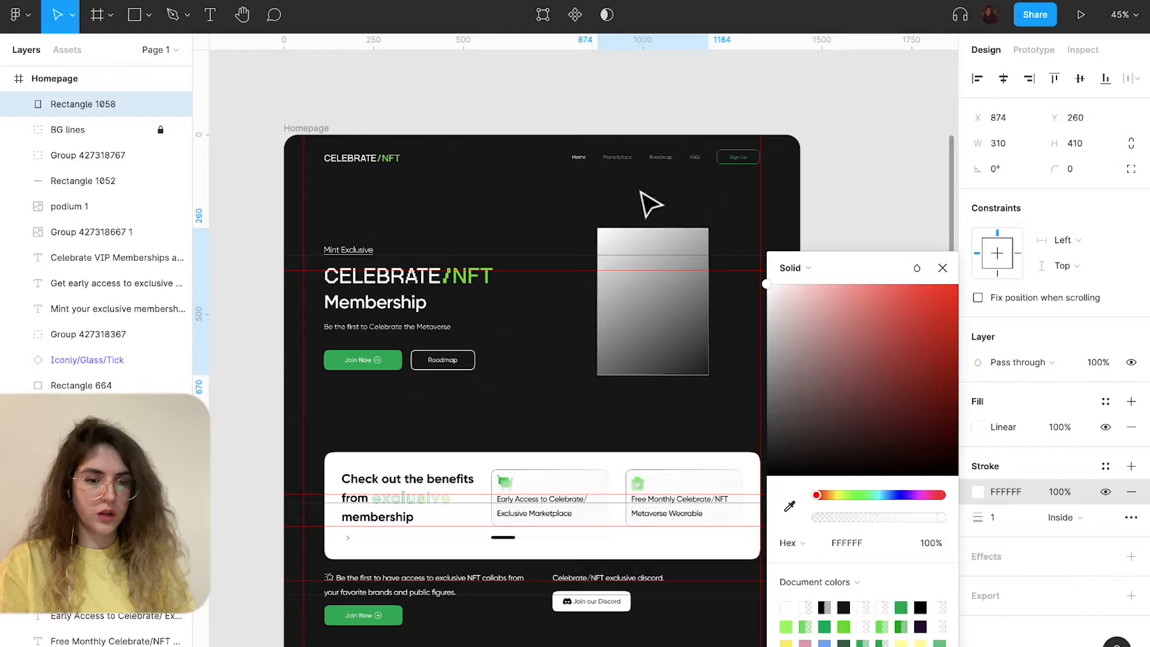
click(792, 267)
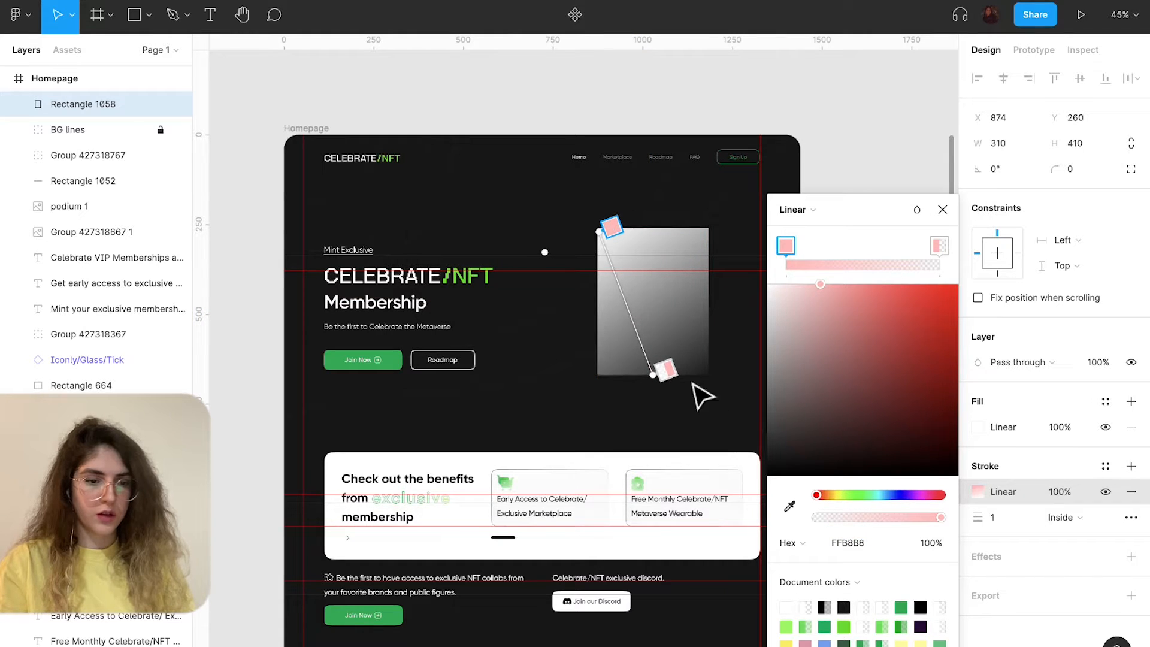
drag(652, 373, 710, 370)
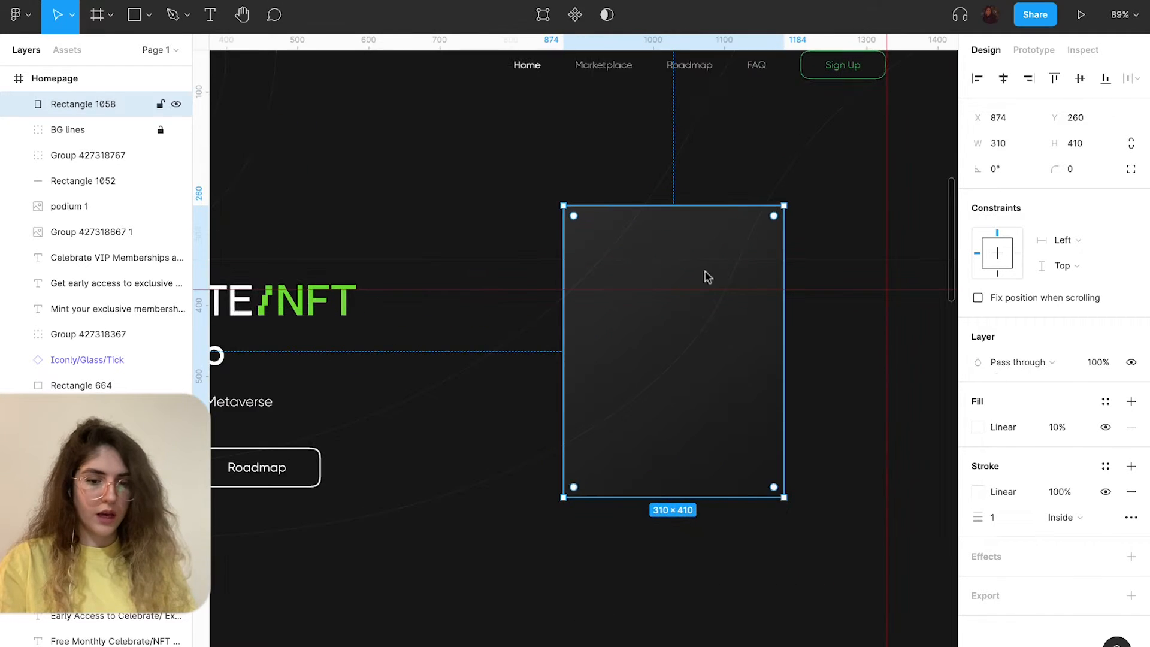
Add a background blur to the card and set its corner radius to 28.
click(1130, 556)
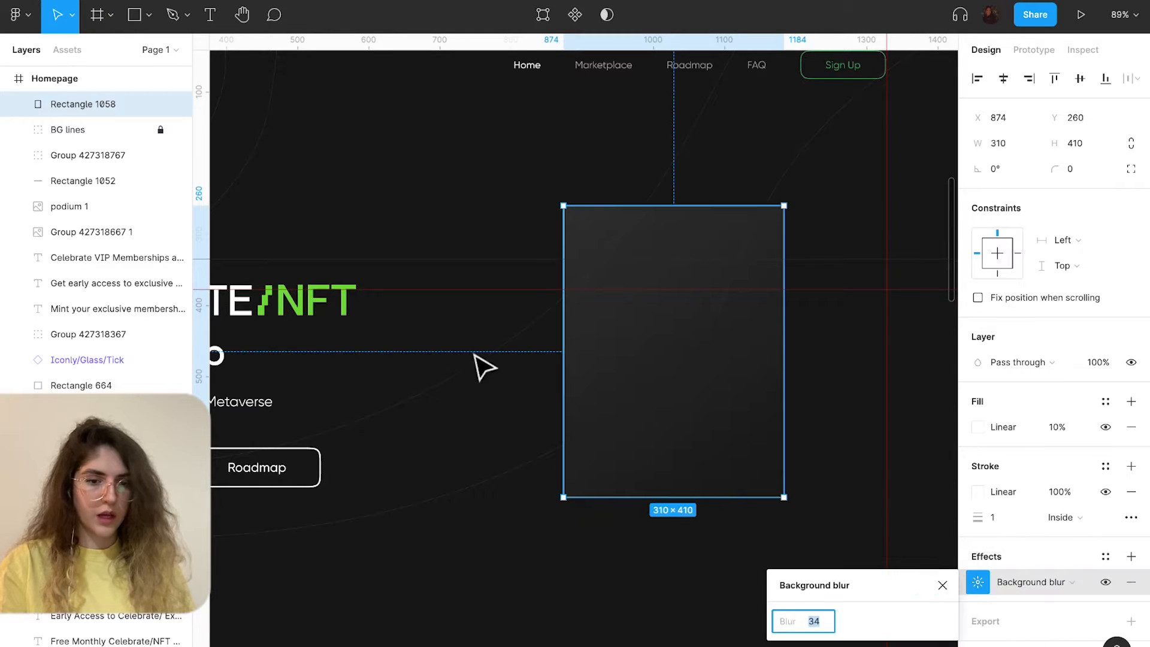
click(1075, 168)
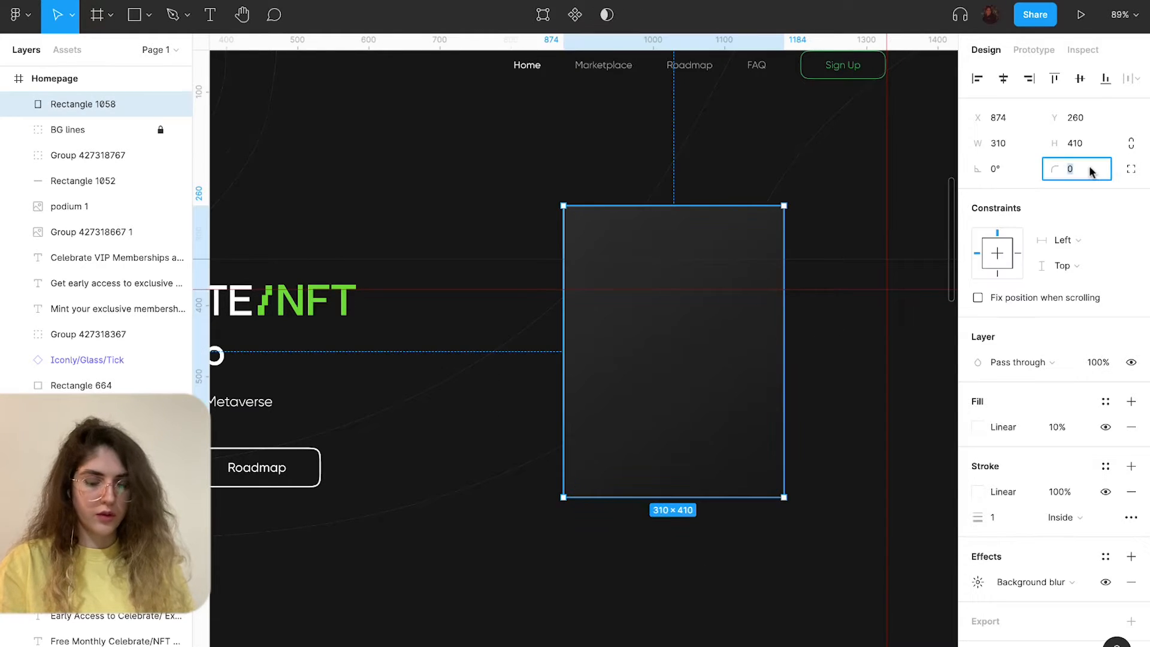
text(20)
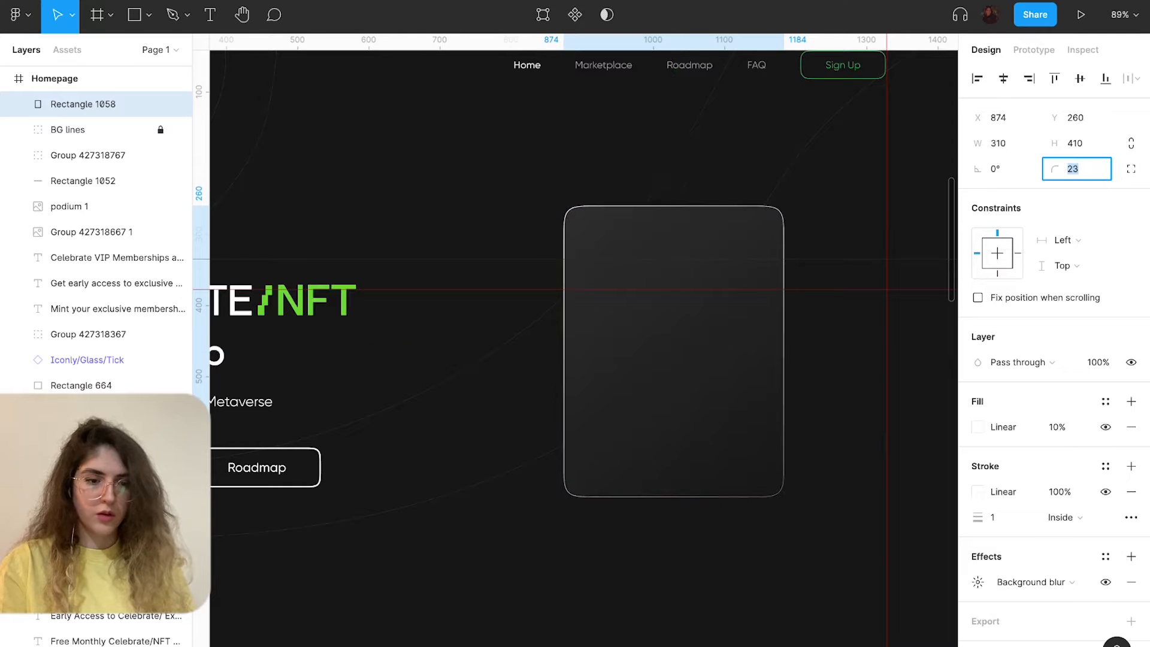
text(28)
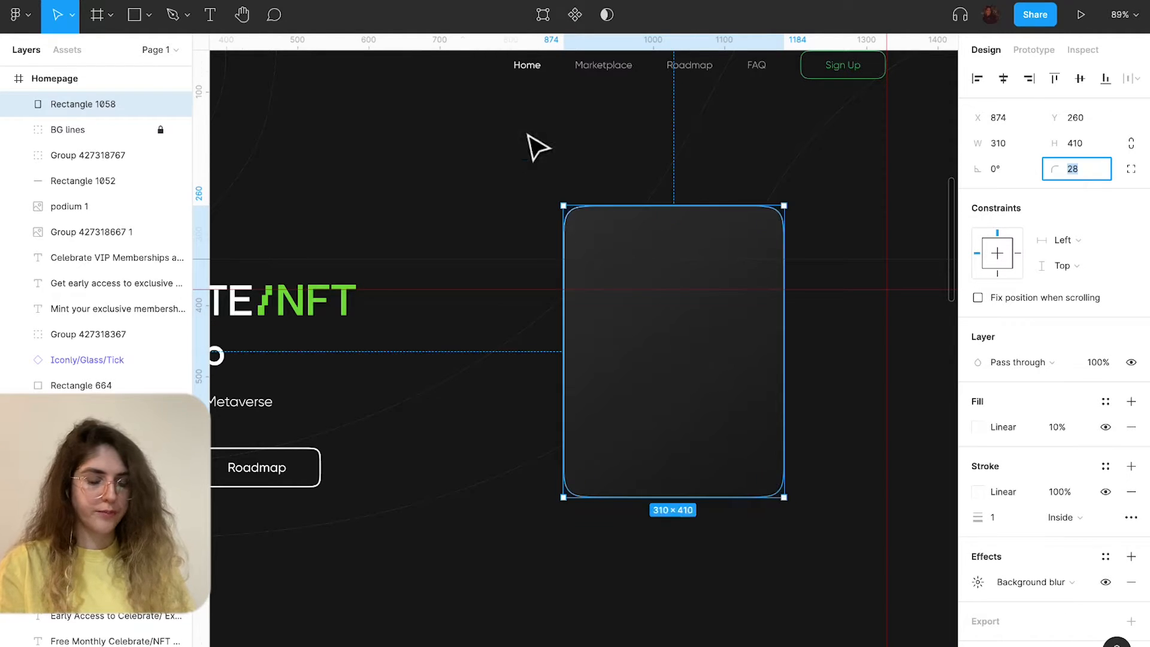
click(15, 15)
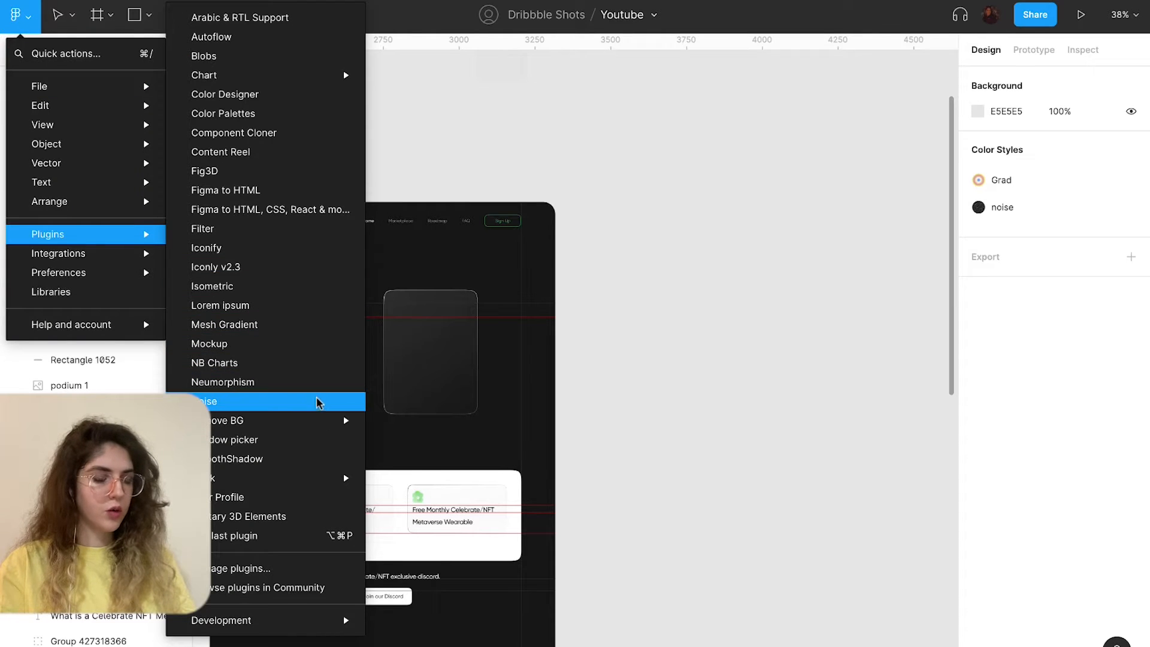
mouse_move(213, 408)
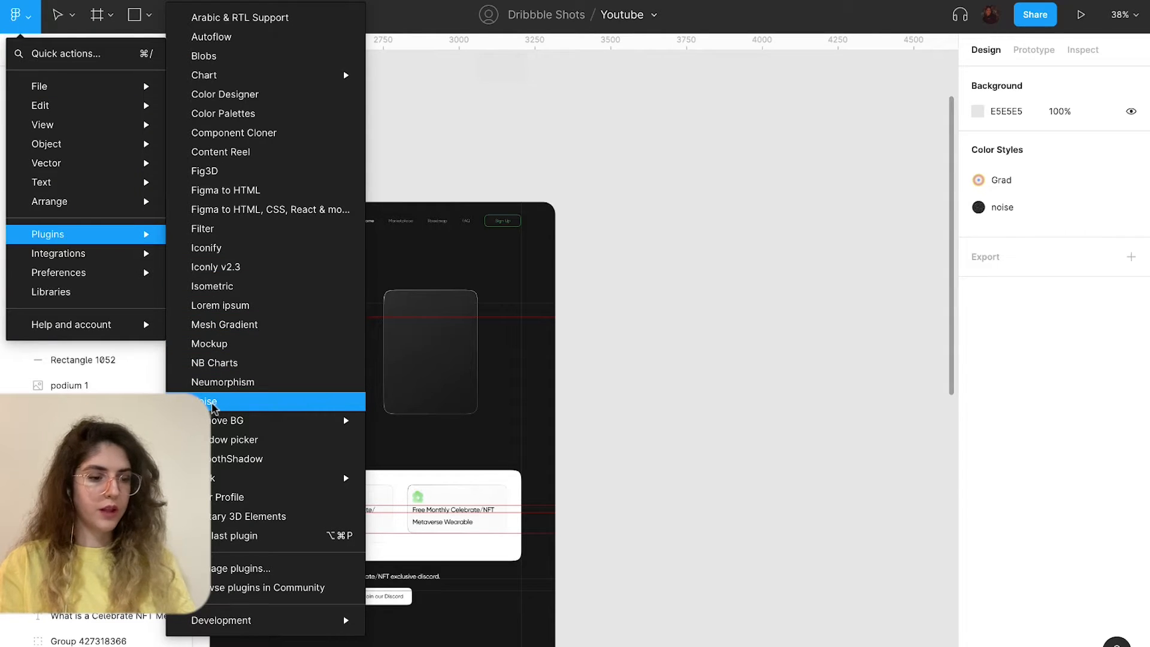
Run the Noise plugin and export the 1000×1000 noise rectangle as PNG to the Desktop.
click(213, 401)
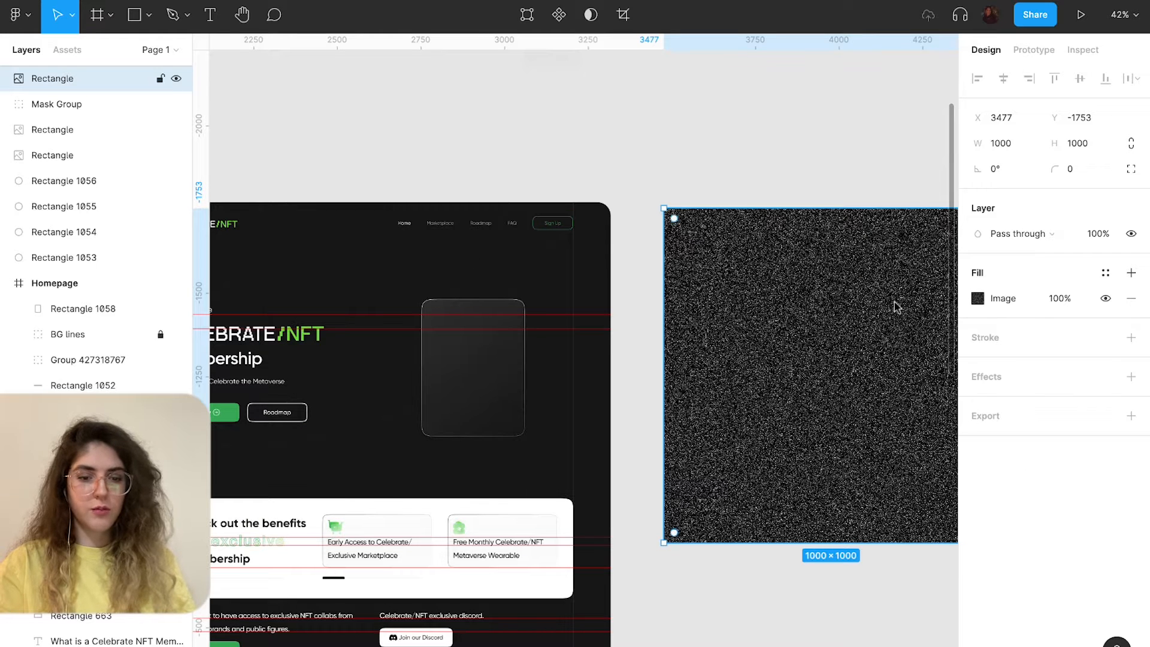
click(1130, 415)
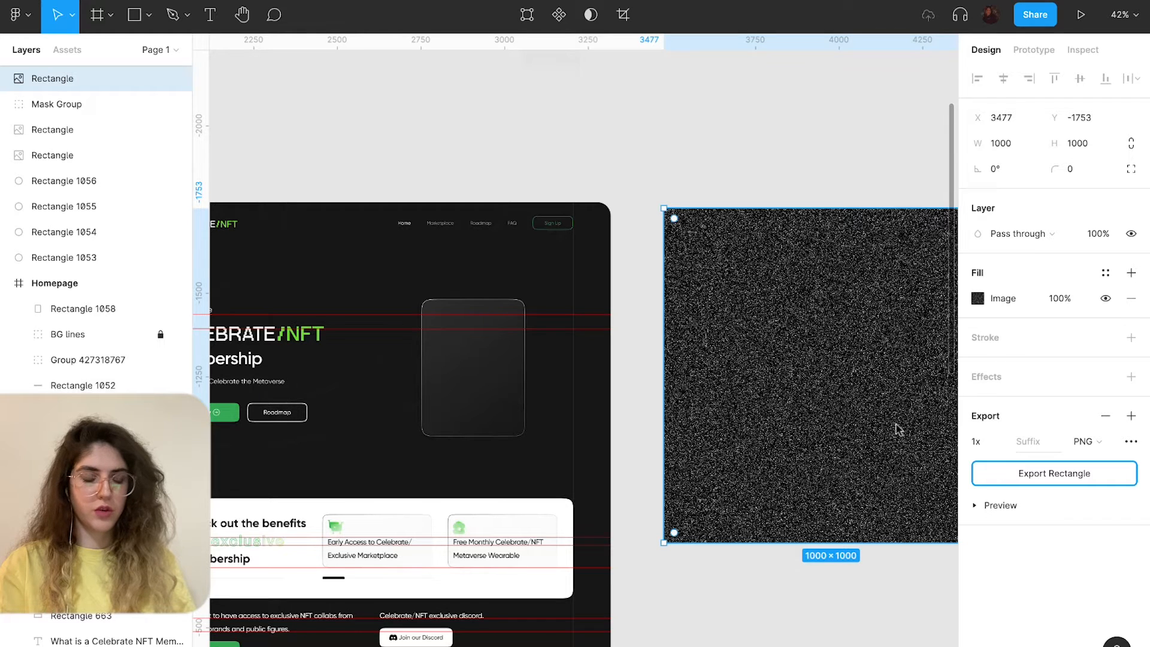
click(1052, 473)
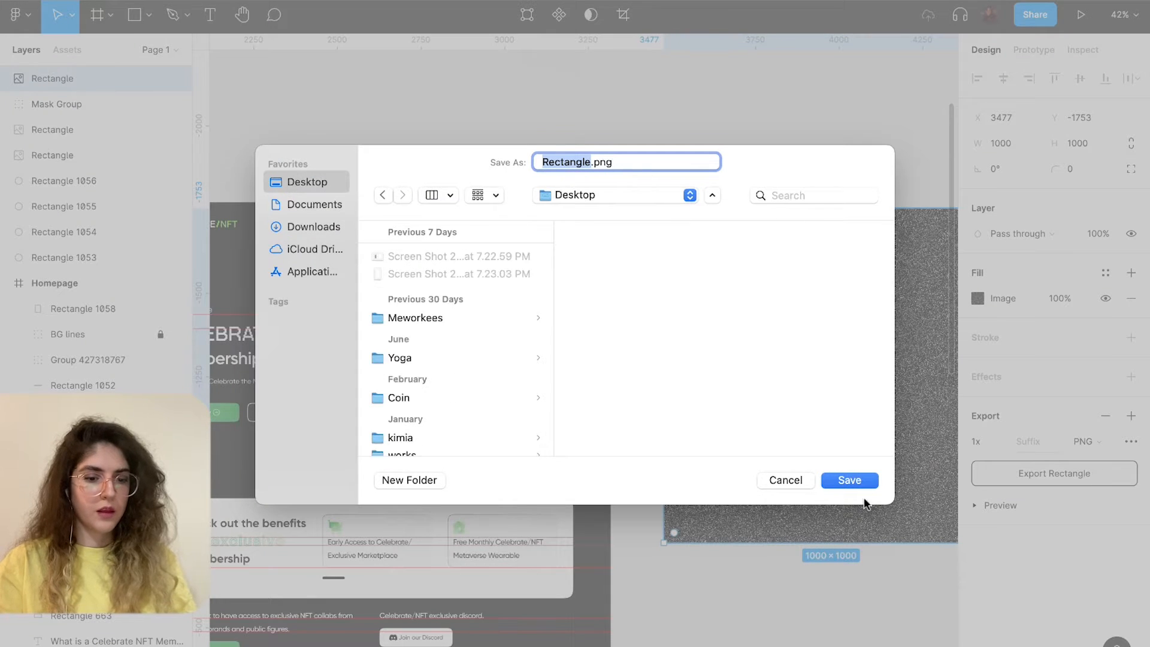
click(848, 479)
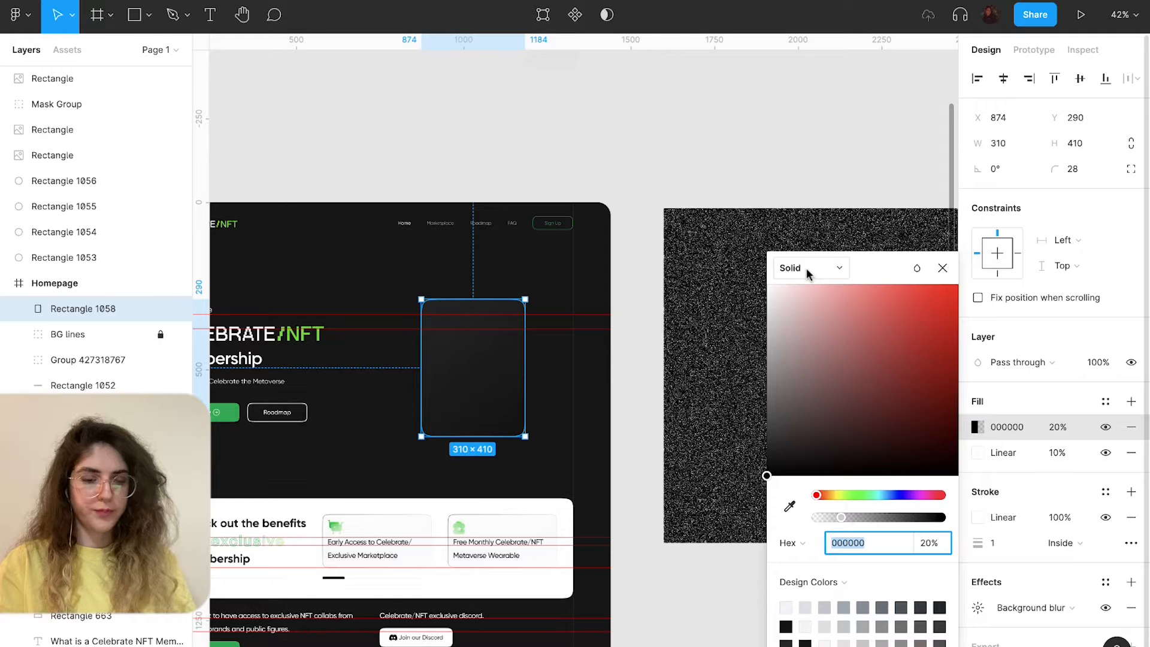
Turn the card's new faint fill into an image fill using Rectangle.png from the Desktop.
click(808, 267)
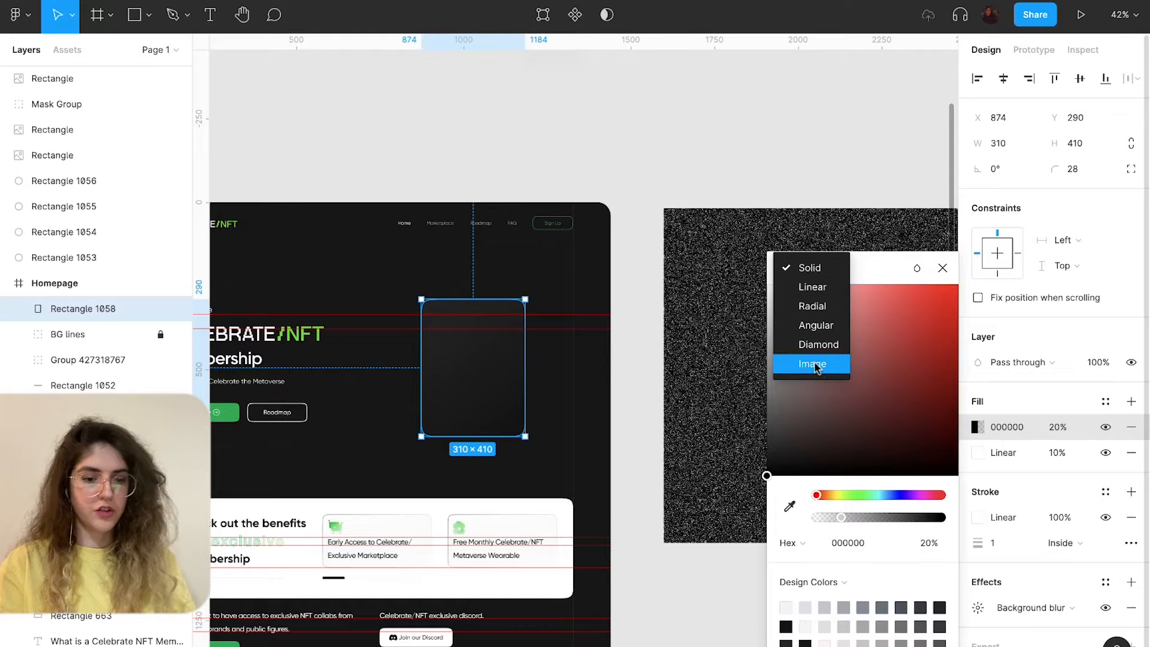
click(812, 365)
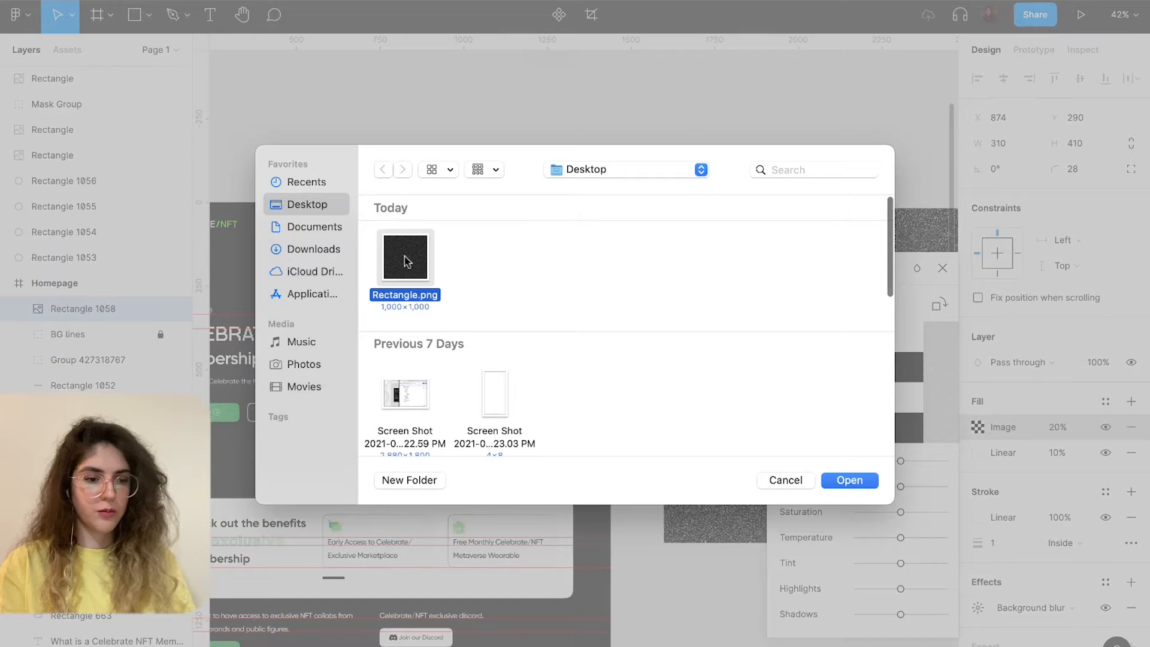
click(848, 479)
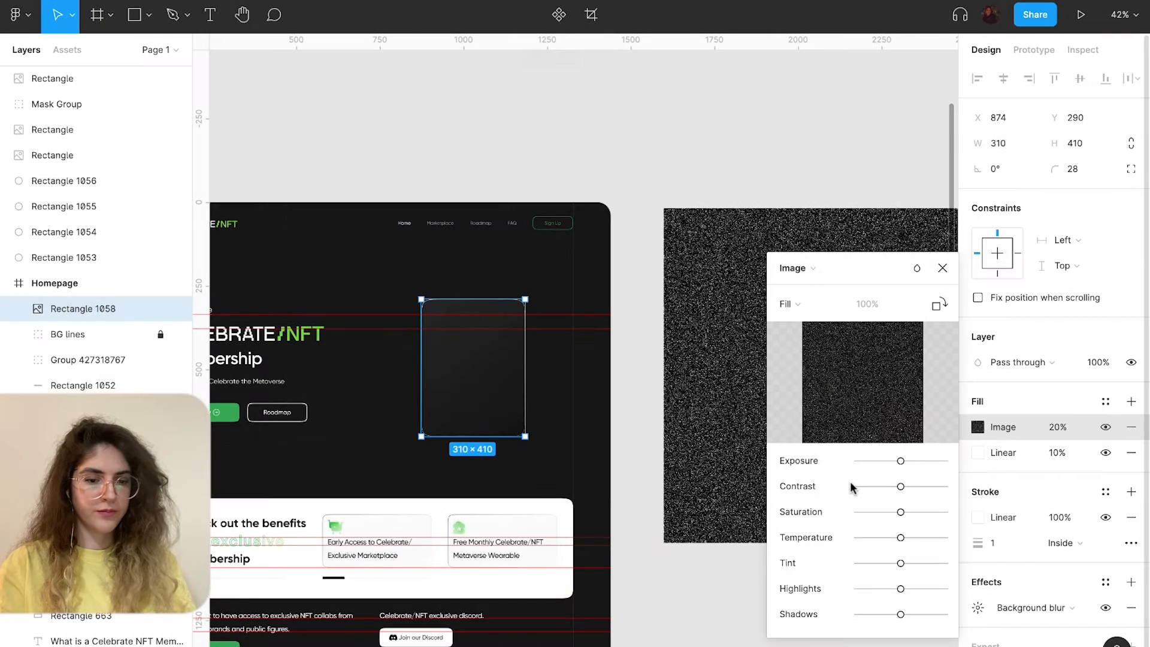
mouse_move(722, 373)
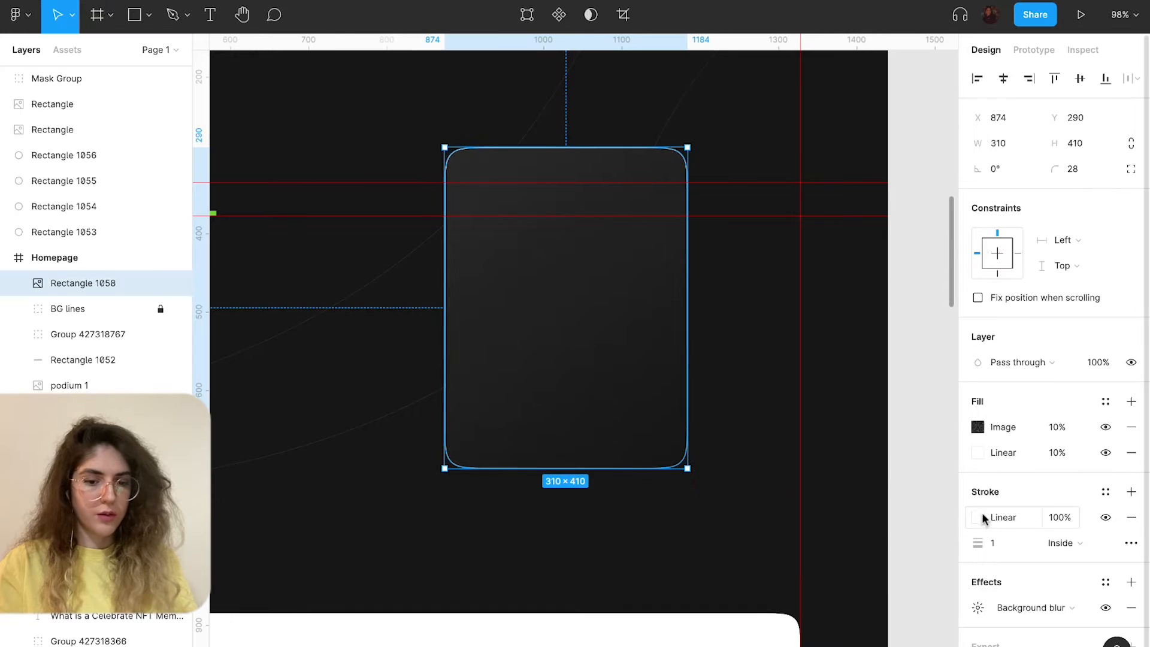
Pull the stroke gradient to the top-left corner with a 60% fading end stop.
click(977, 517)
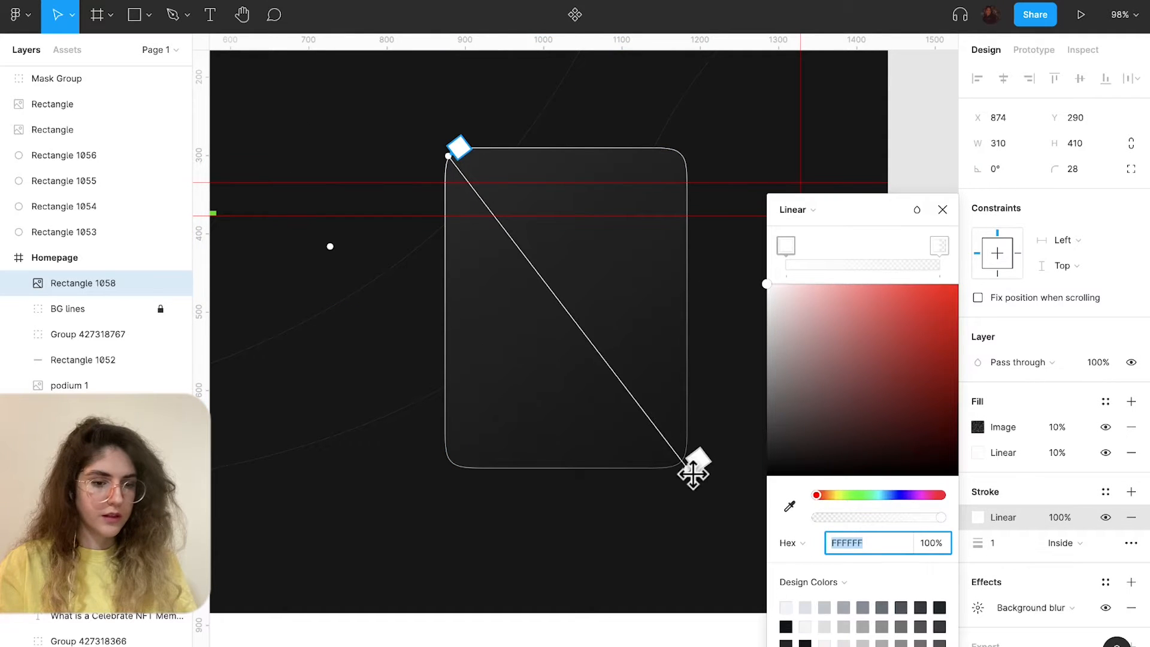
drag(695, 469, 484, 208)
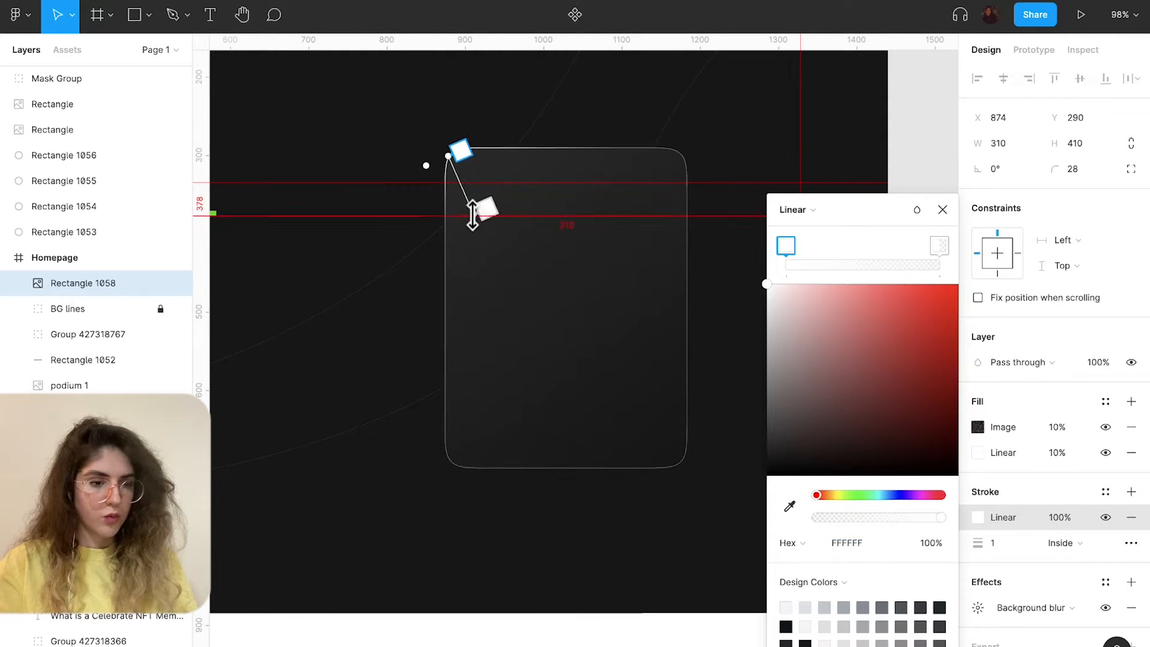
drag(459, 151, 418, 99)
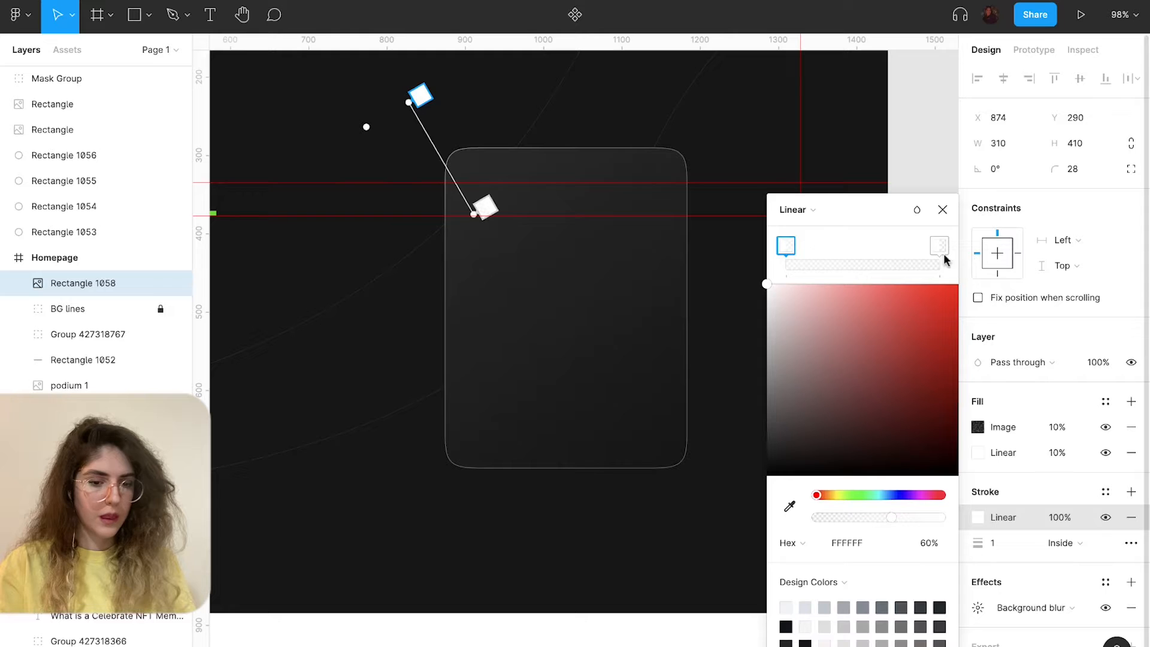
click(939, 244)
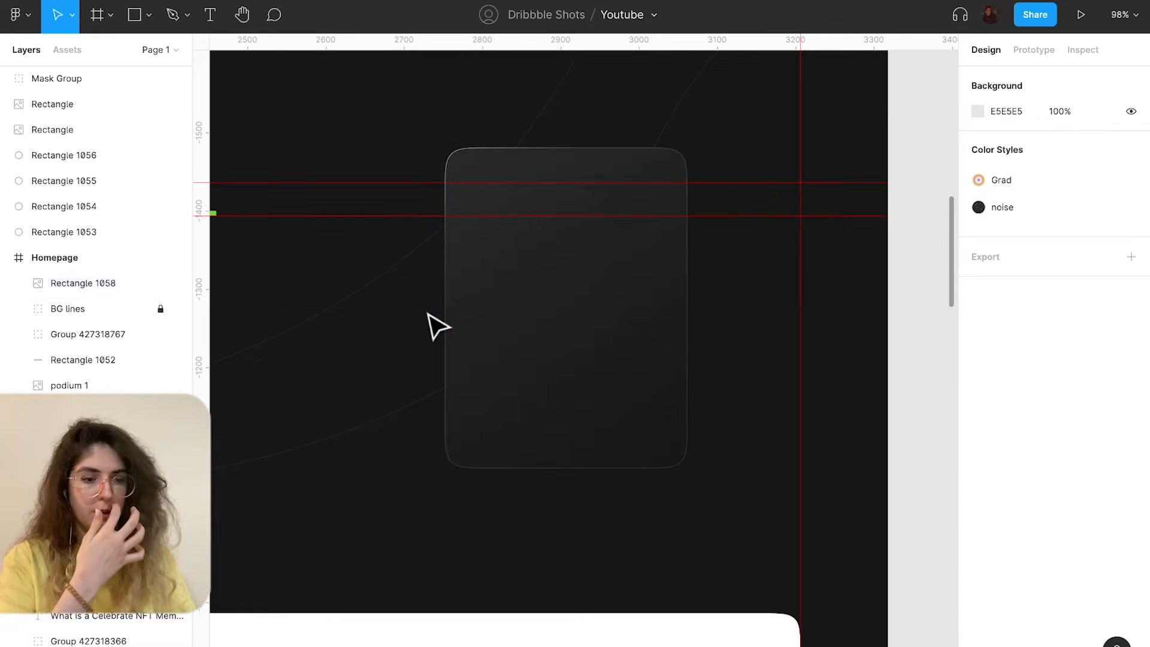
click(564, 308)
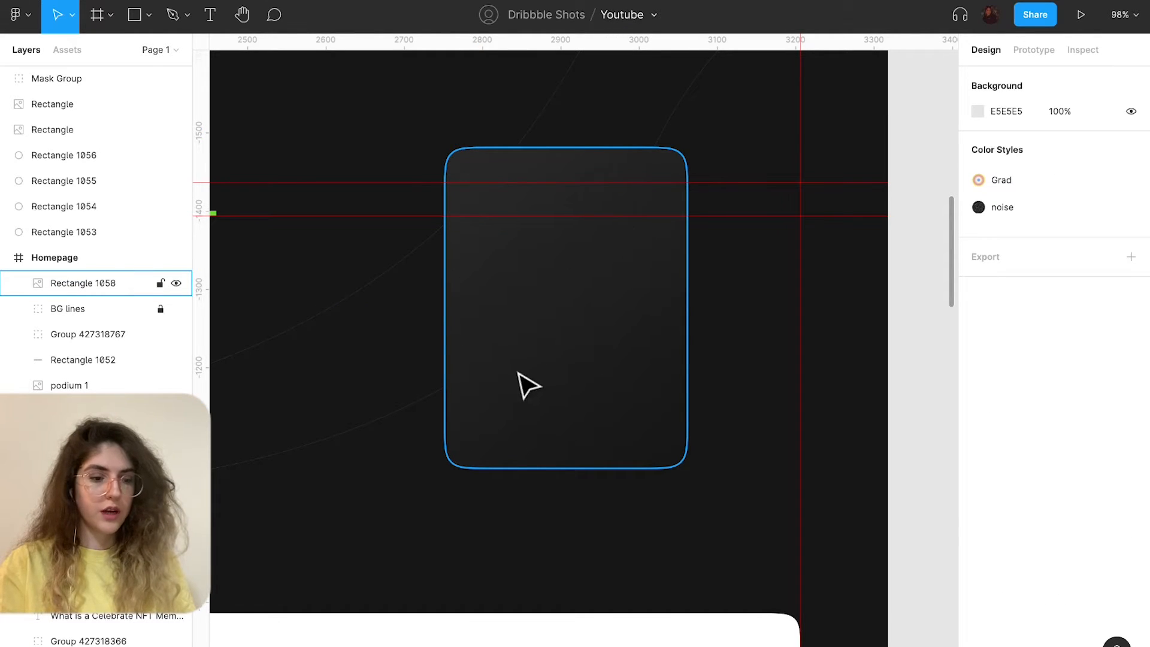
mouse_move(476, 286)
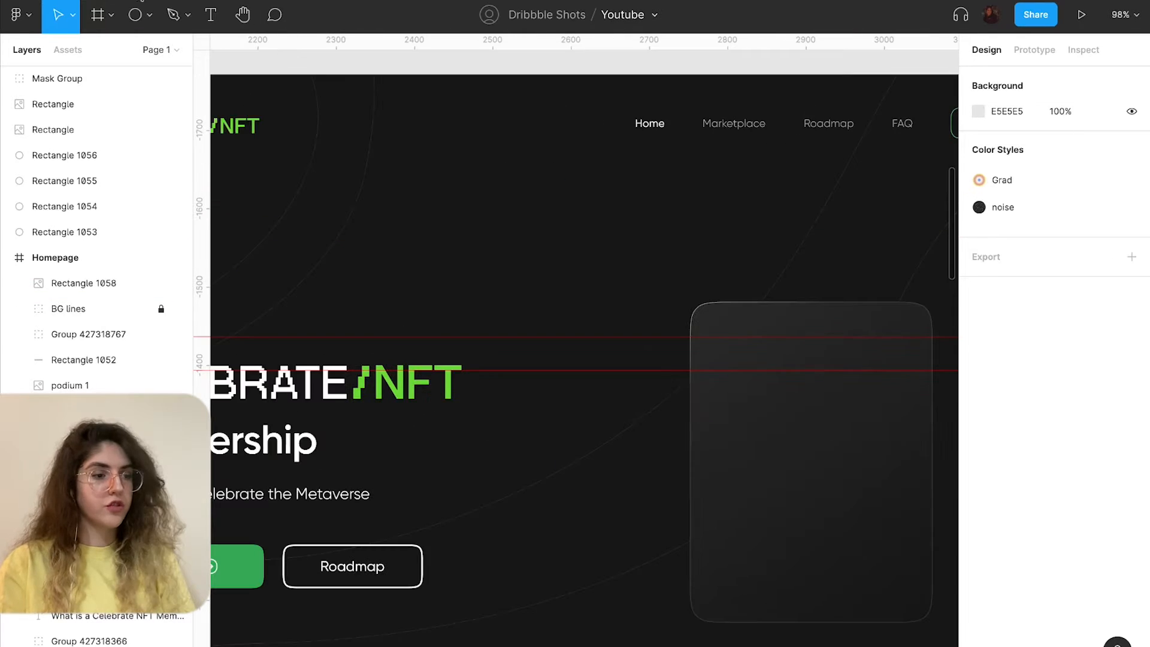
Draw a 203×203 circle above the heading and apply the Grad radial colour style.
drag(473, 177, 546, 253)
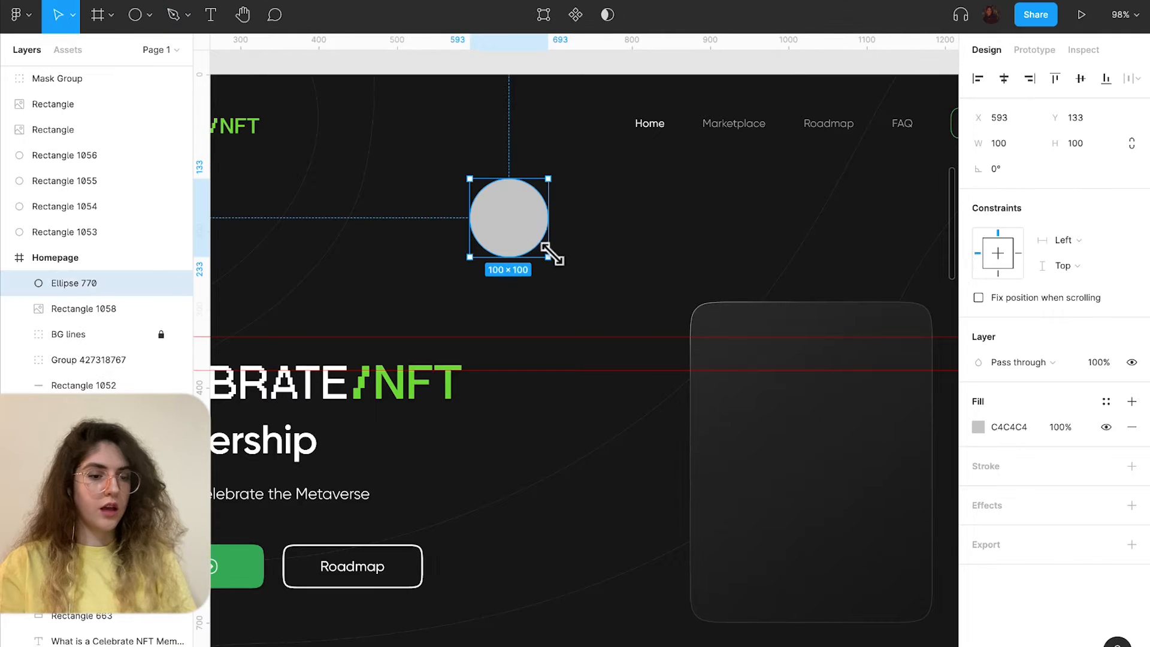
drag(549, 260, 629, 339)
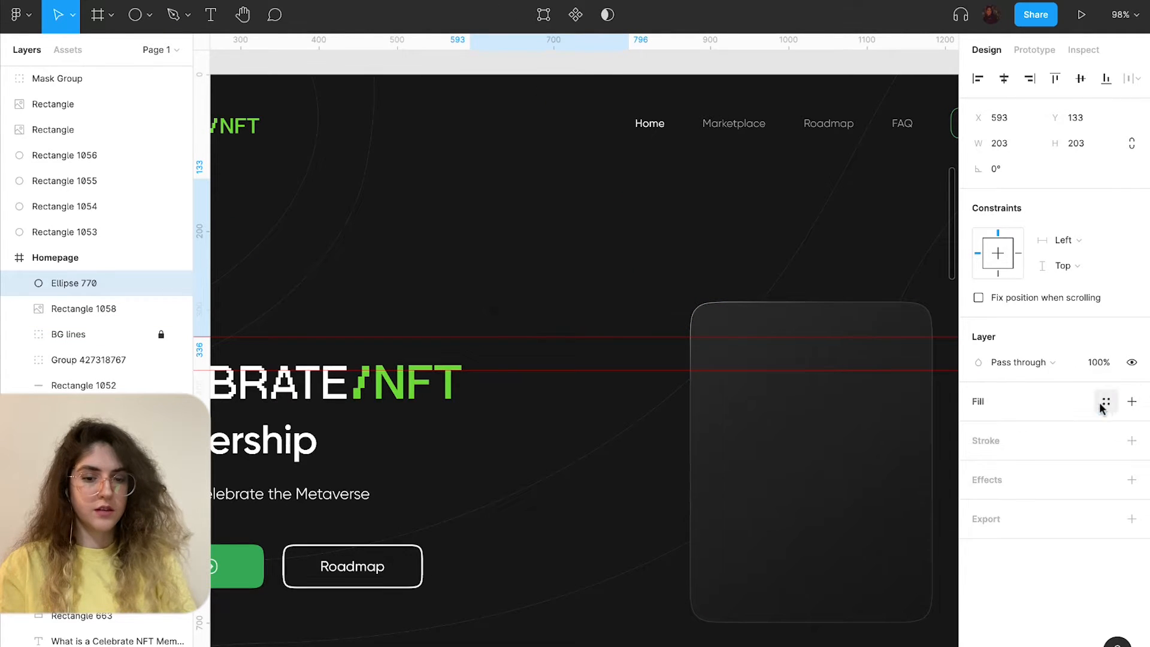
click(1132, 401)
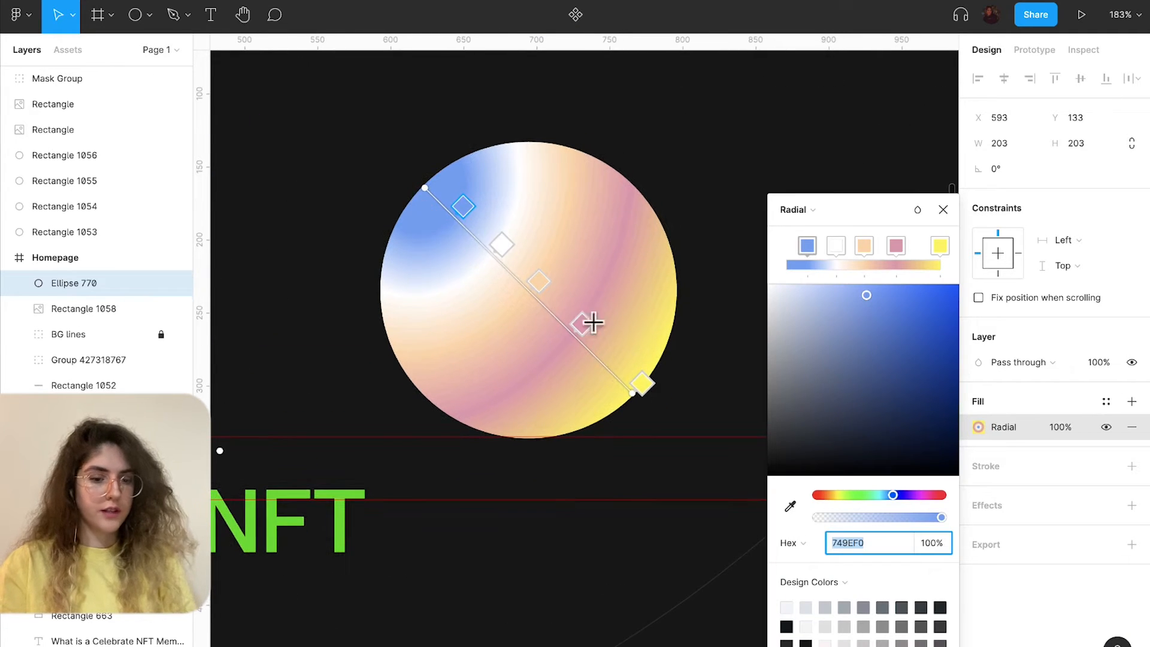
Inspect the blue, pink and yellow stops of the circle's radial gradient.
click(806, 245)
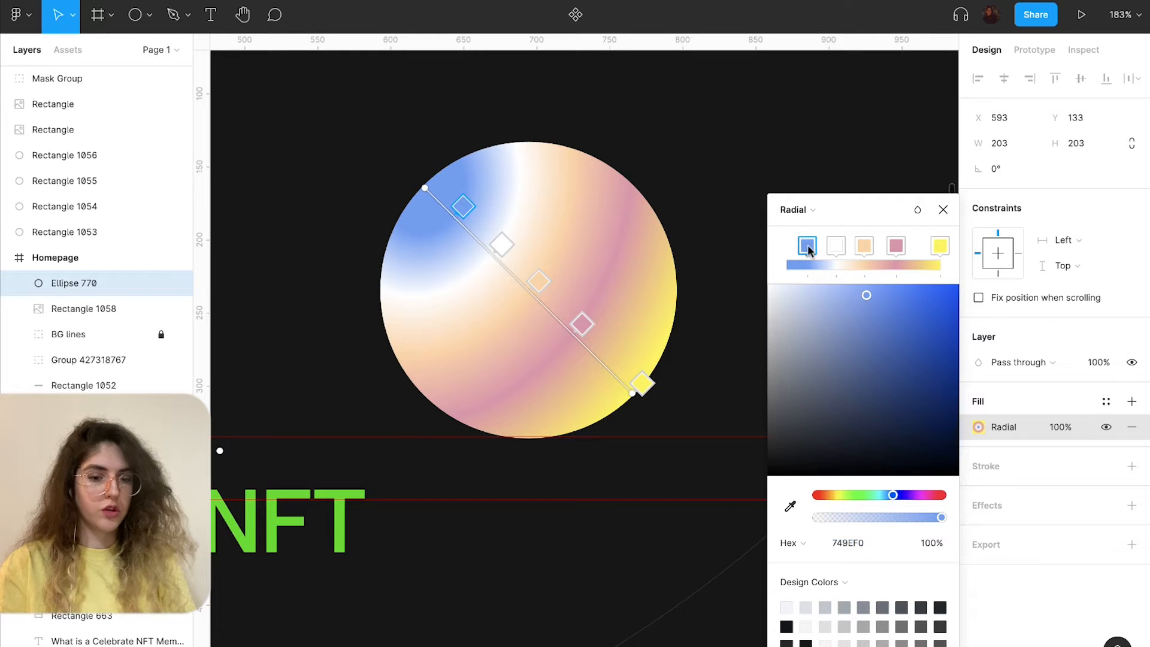
click(895, 245)
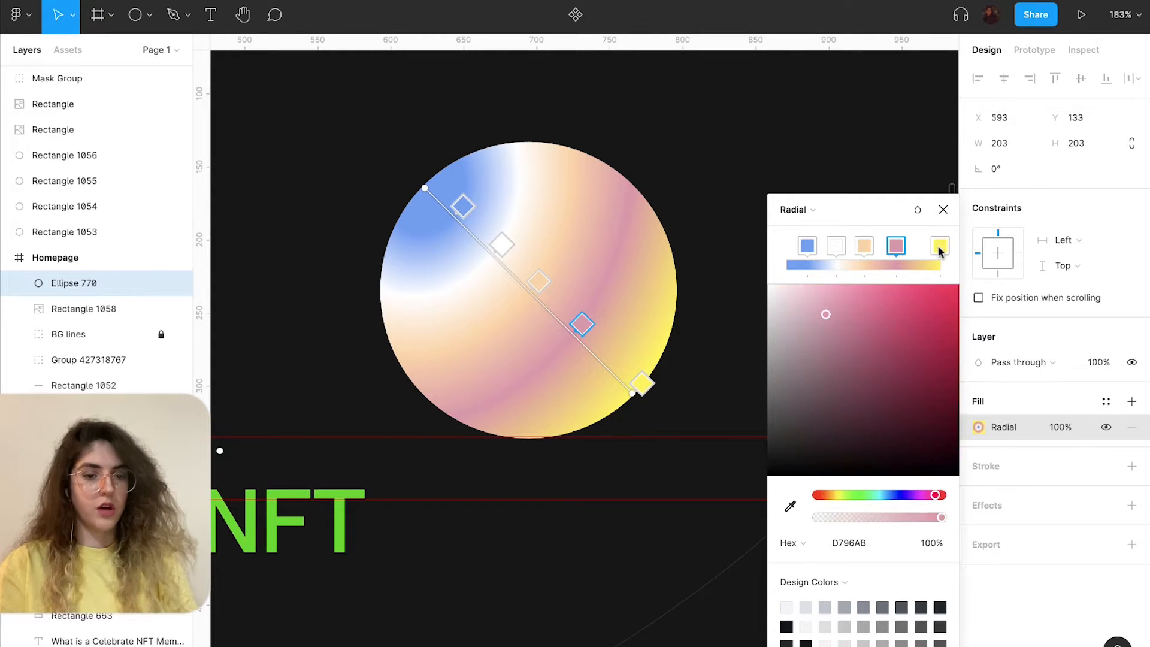
click(938, 244)
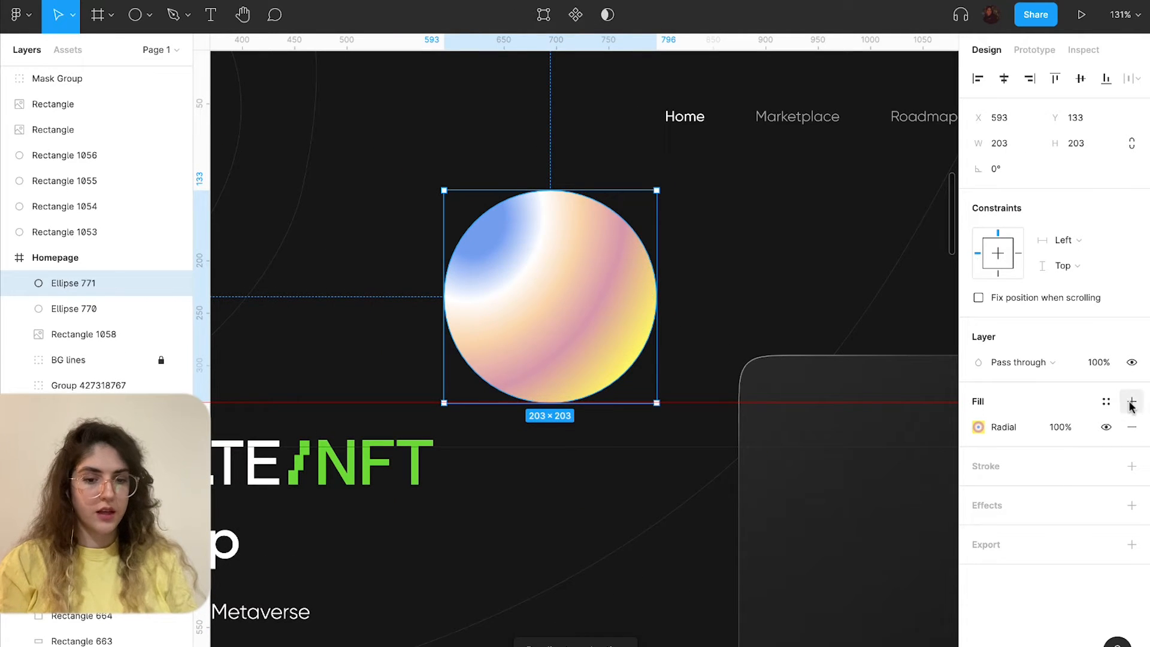
Add a second angular fill with alternating fully opaque black and white stops.
click(1132, 401)
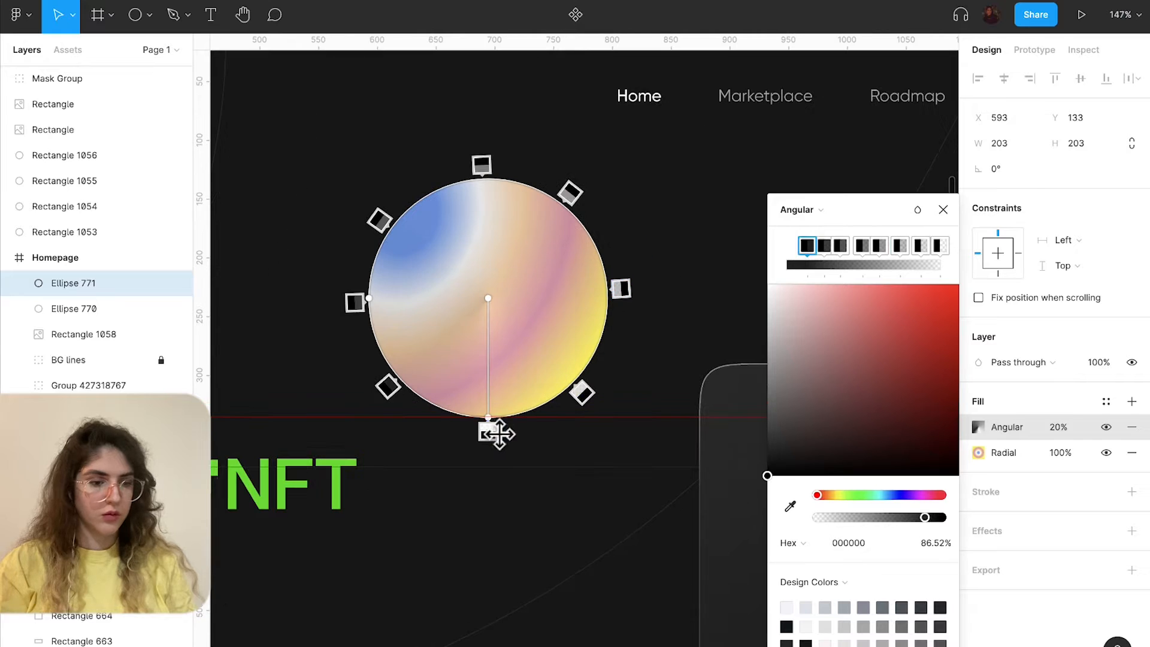
click(941, 244)
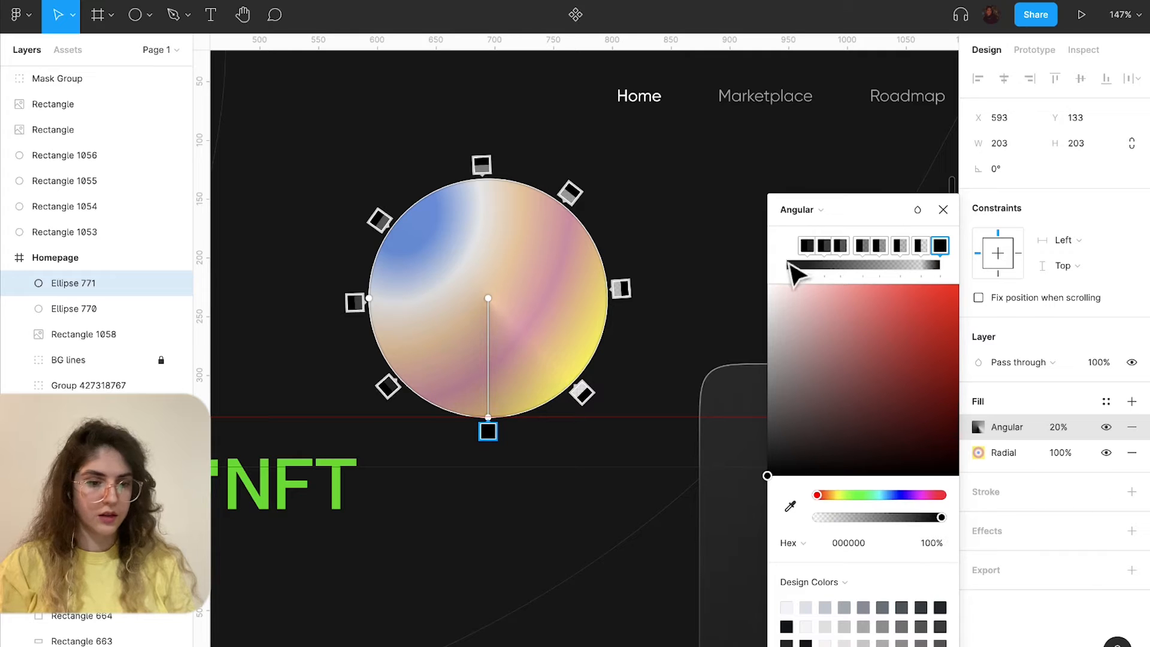
click(806, 245)
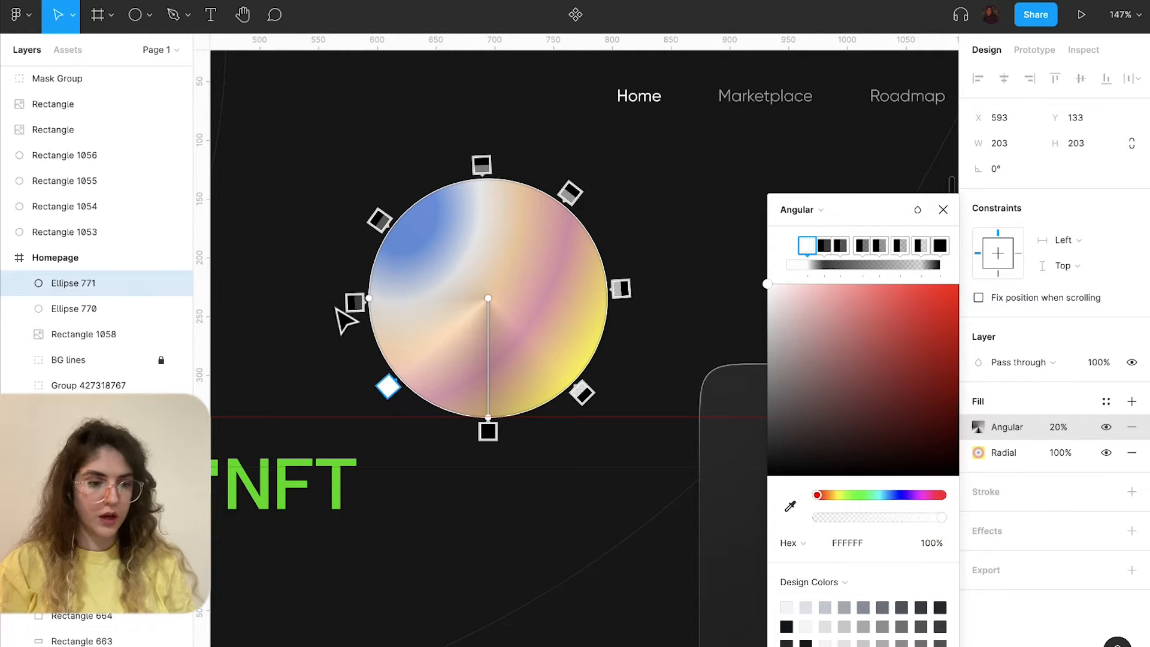
click(825, 246)
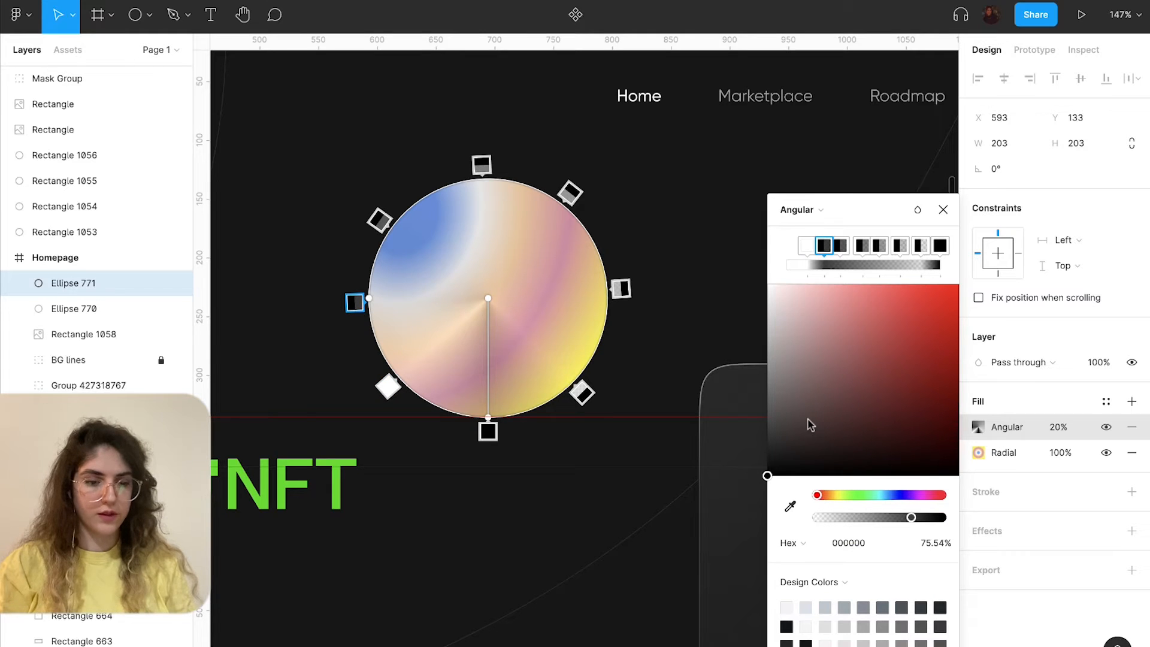
drag(910, 517, 943, 518)
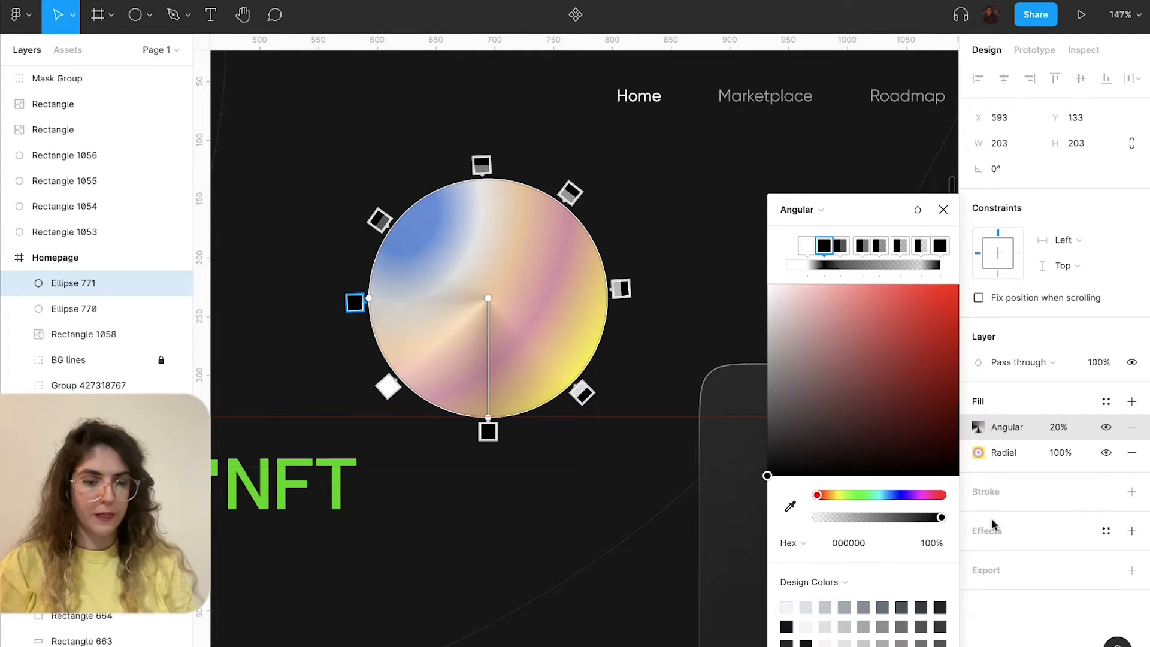
click(939, 245)
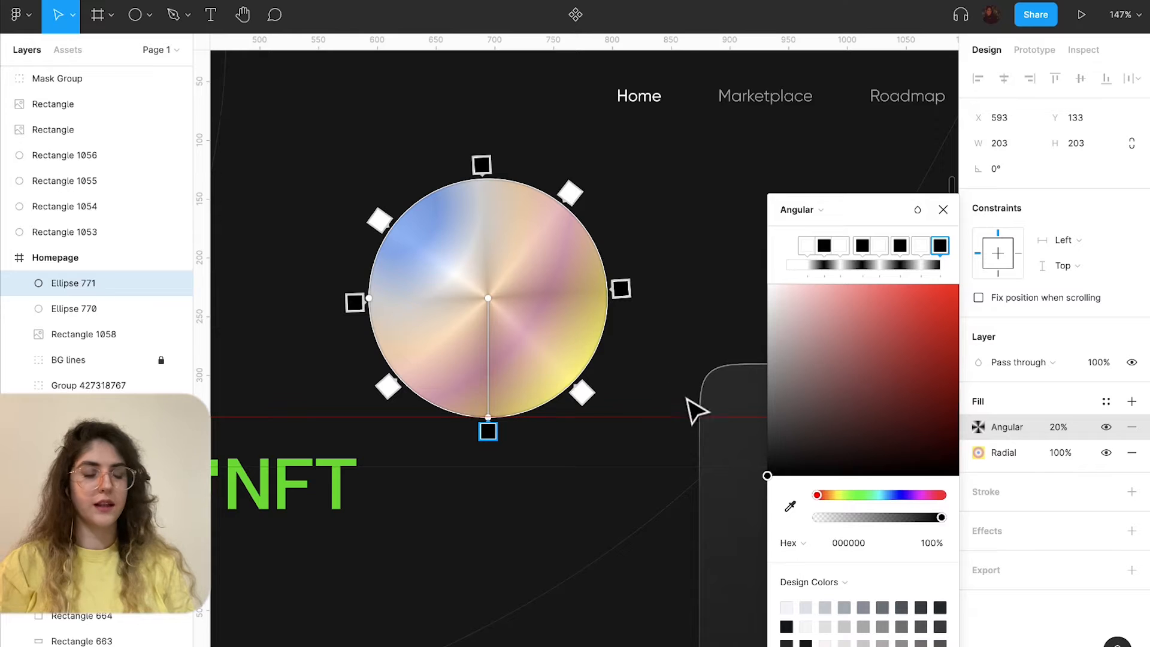
mouse_move(342, 420)
text(100)
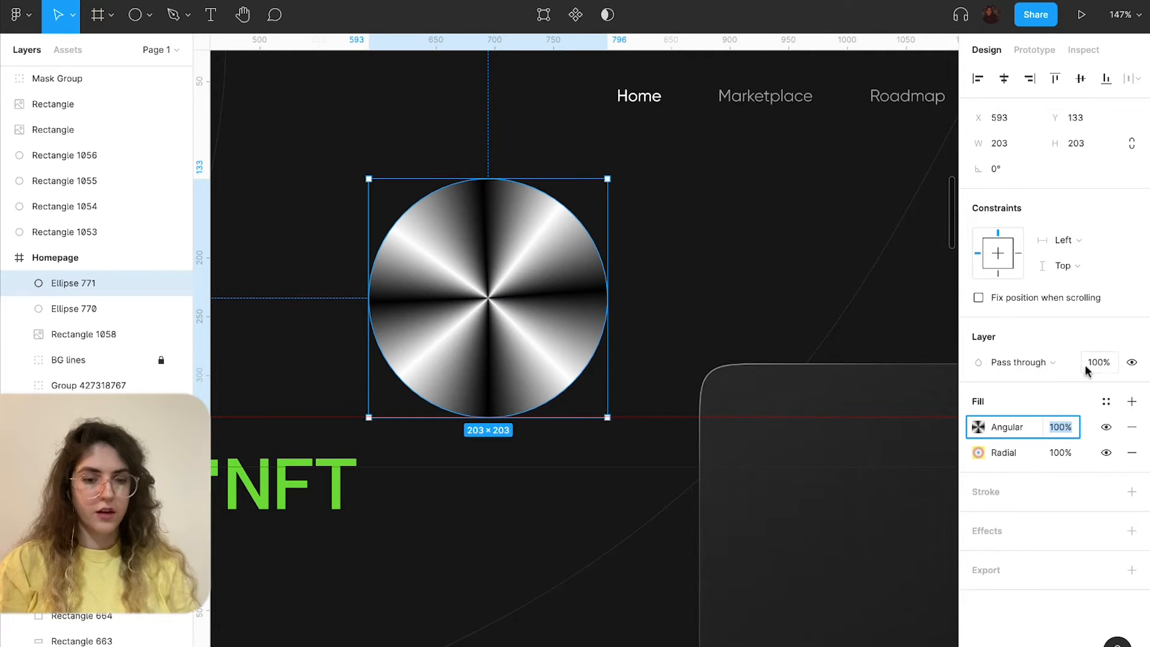
Raise the angular fill to 100% and blend the circle copy with Hard light/Difference.
click(1015, 361)
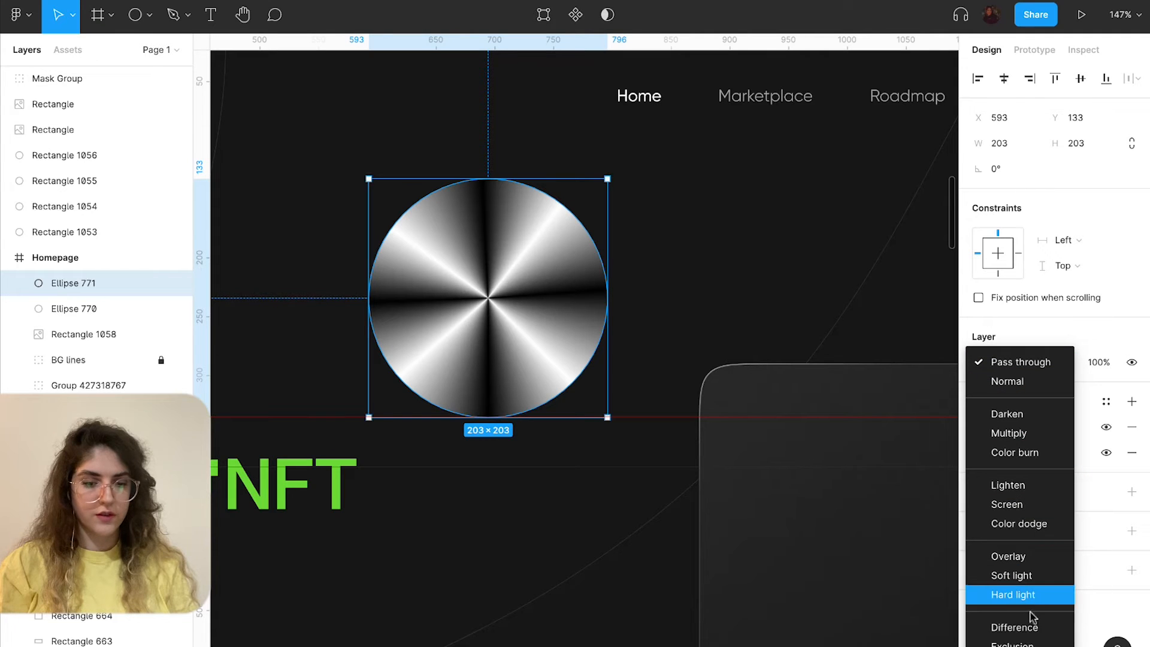
click(1013, 626)
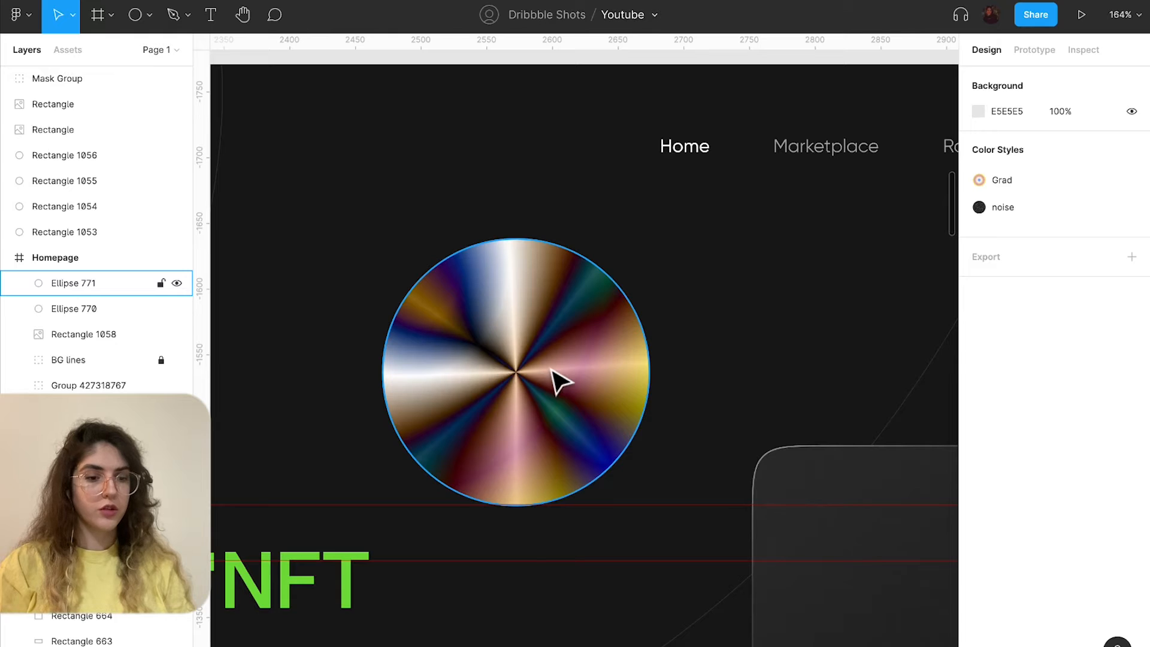
click(514, 374)
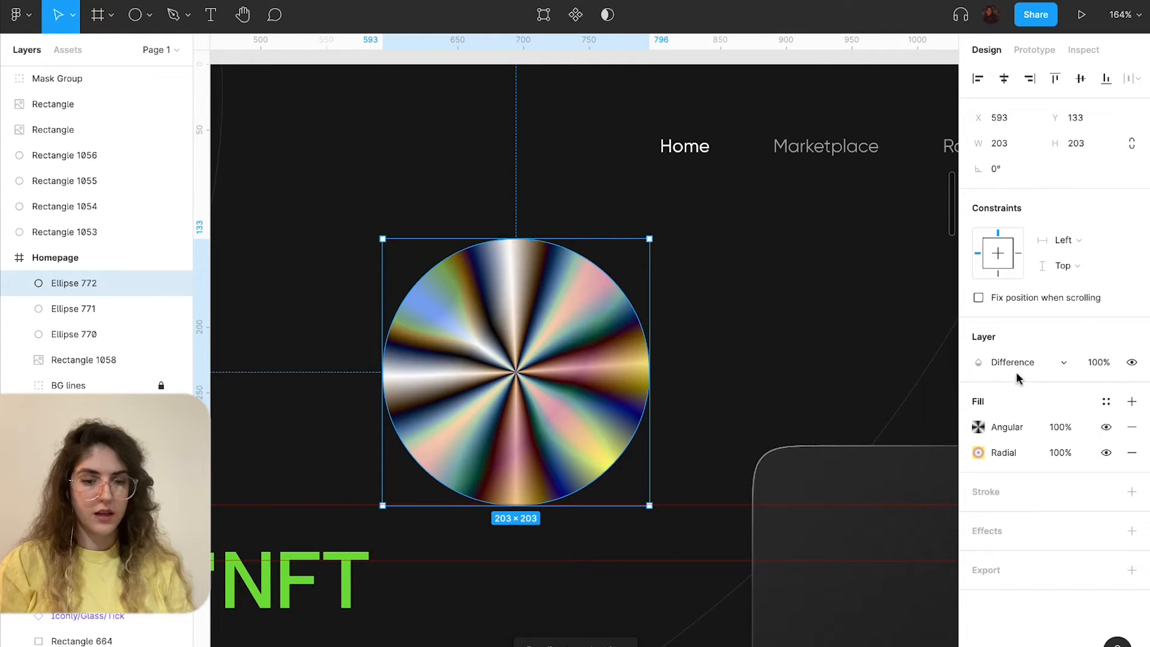
click(1014, 362)
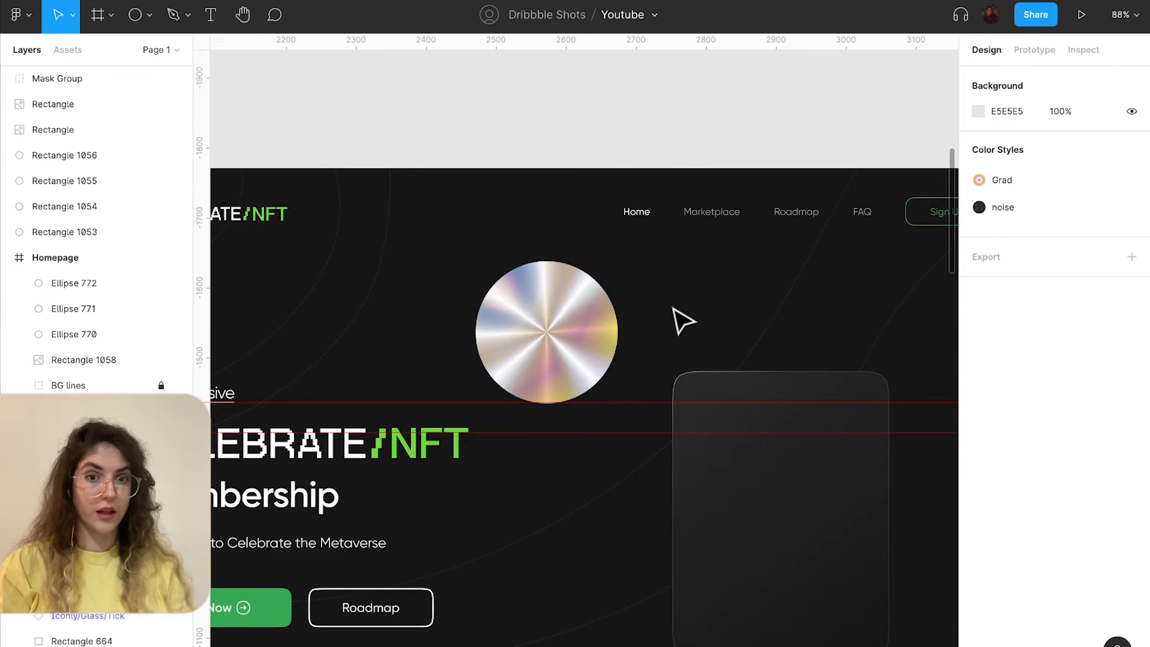
mouse_move(655, 292)
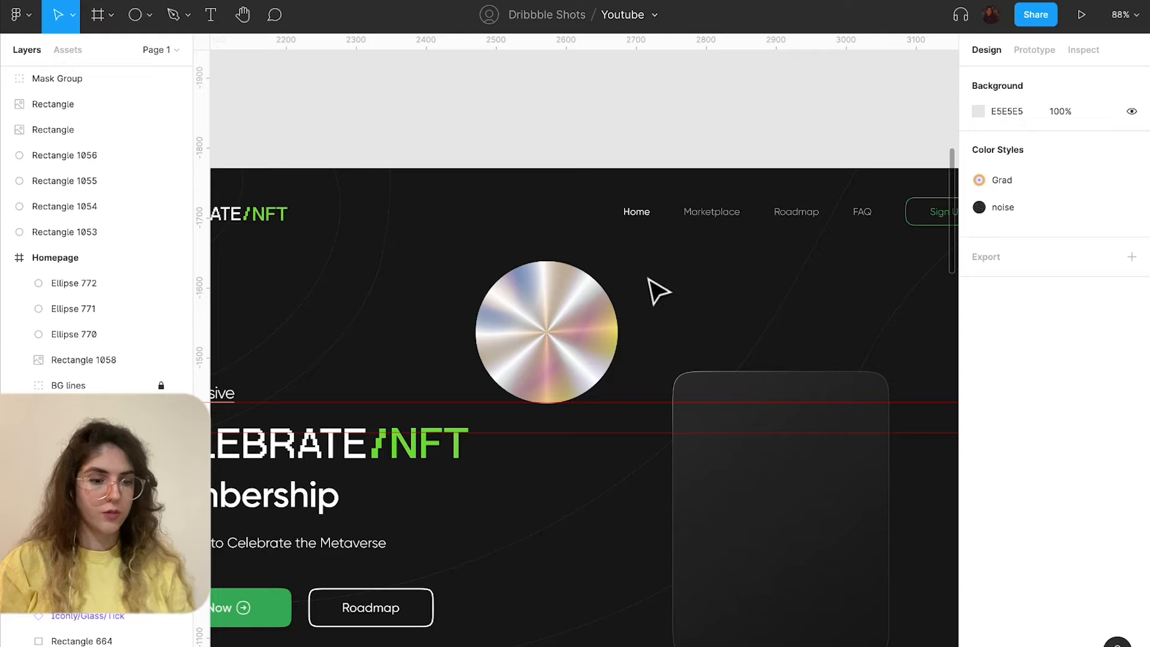
Cut a rectangle into an L-line and shorten its left and bottom segments inside the card.
click(546, 331)
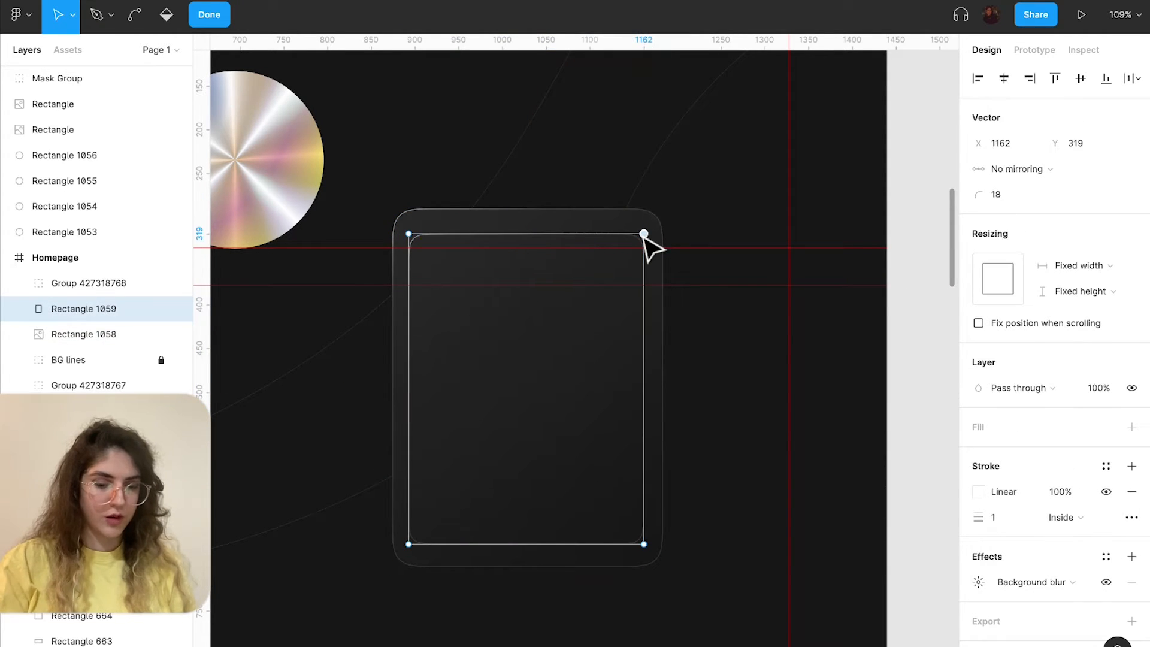
drag(643, 234, 409, 234)
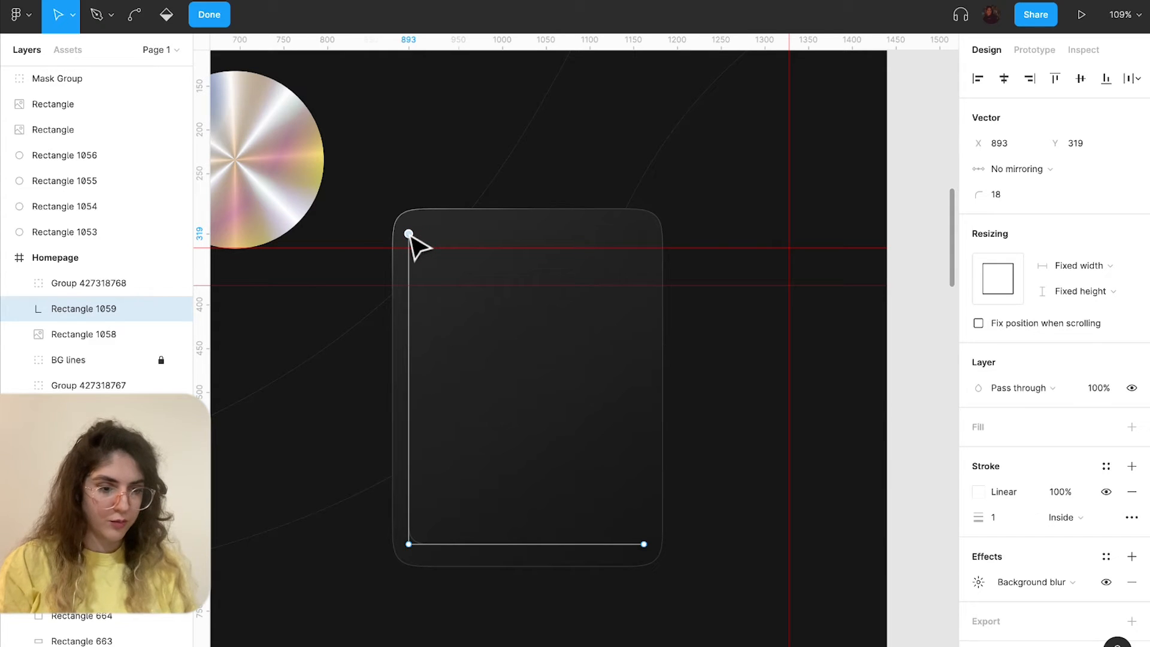
drag(409, 234, 408, 331)
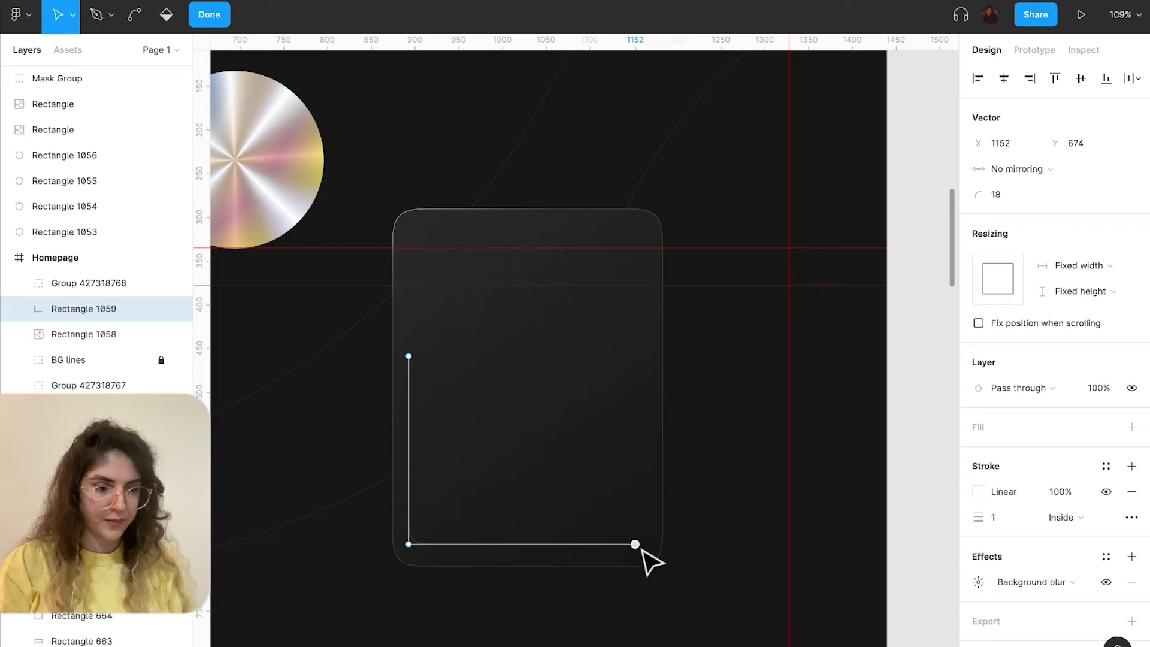
drag(635, 544, 530, 544)
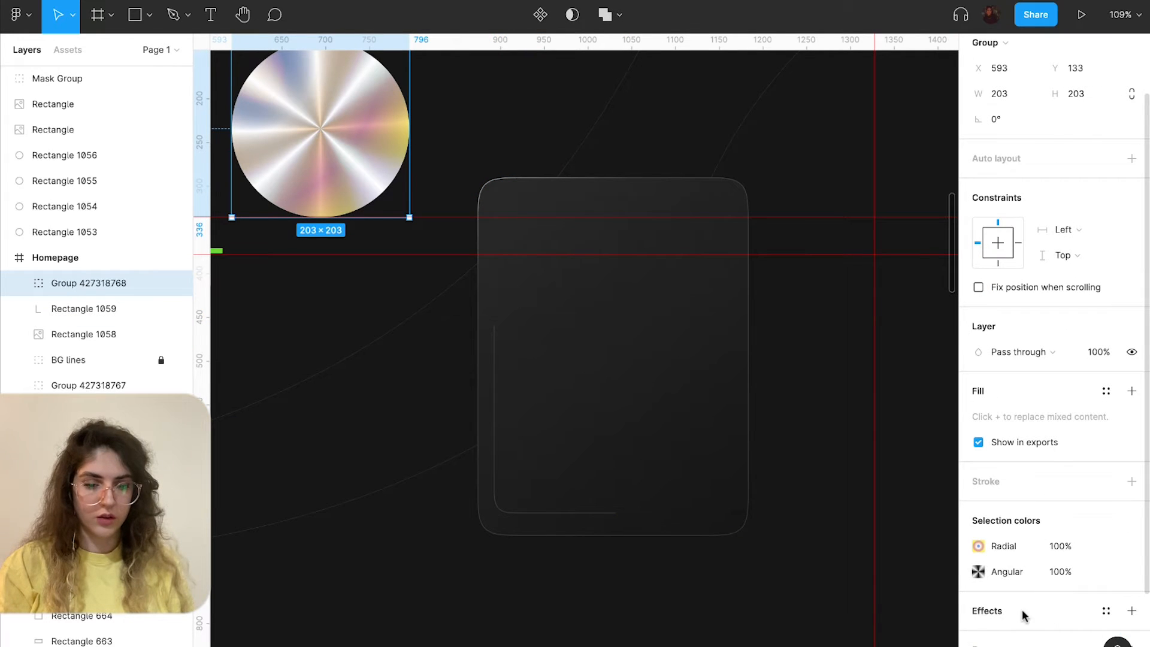
Export the holographic circle group as an image to the Desktop.
click(1053, 592)
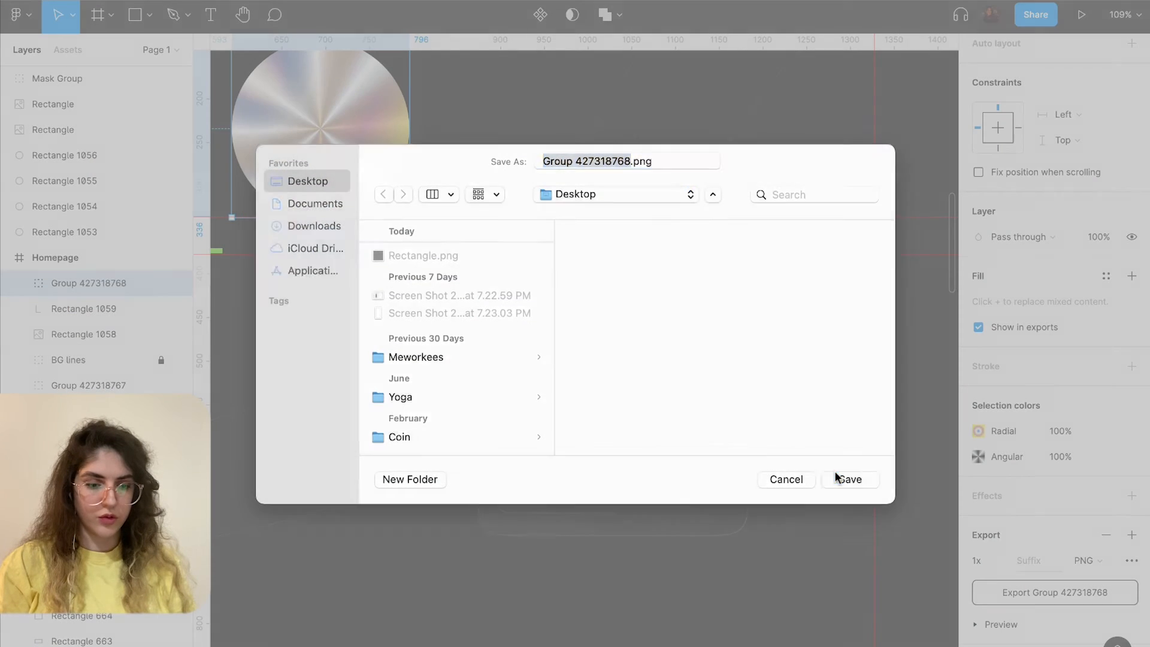
click(848, 479)
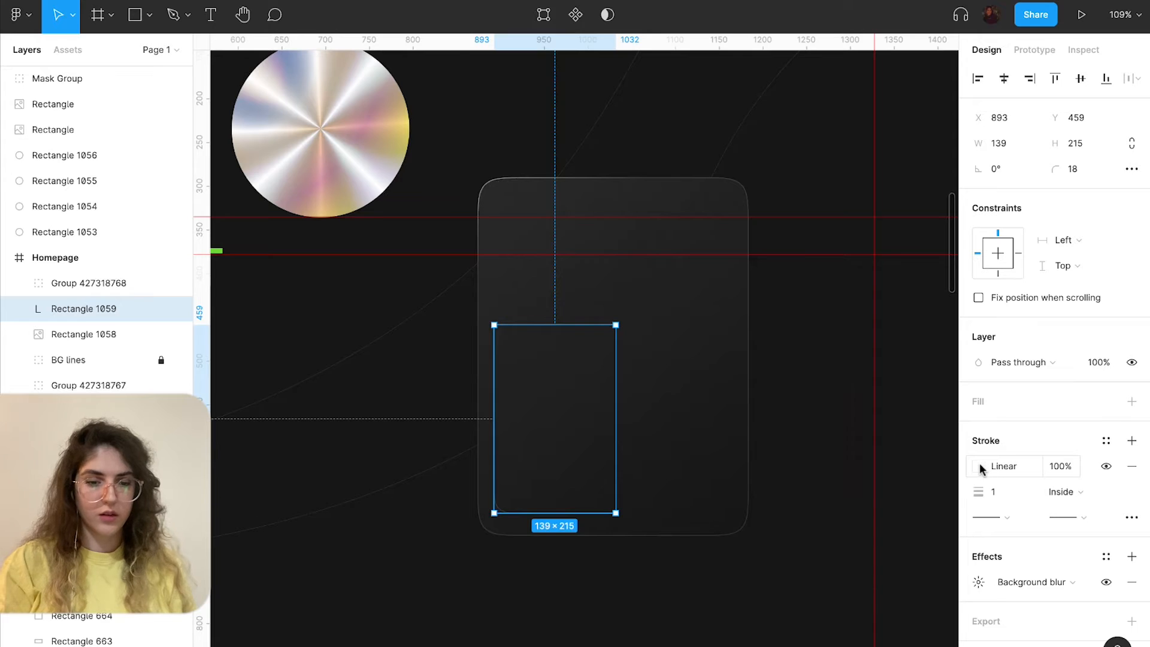
Stroke the L-lines with the exported disc image and place the duplicate inside the card.
click(981, 466)
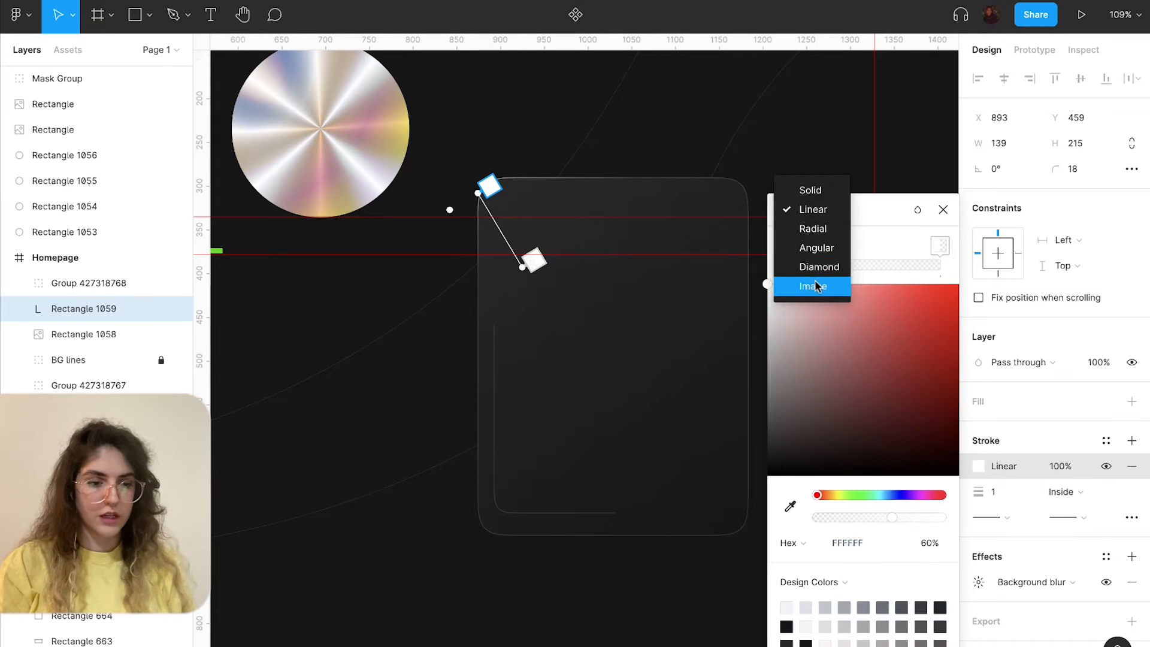
click(815, 286)
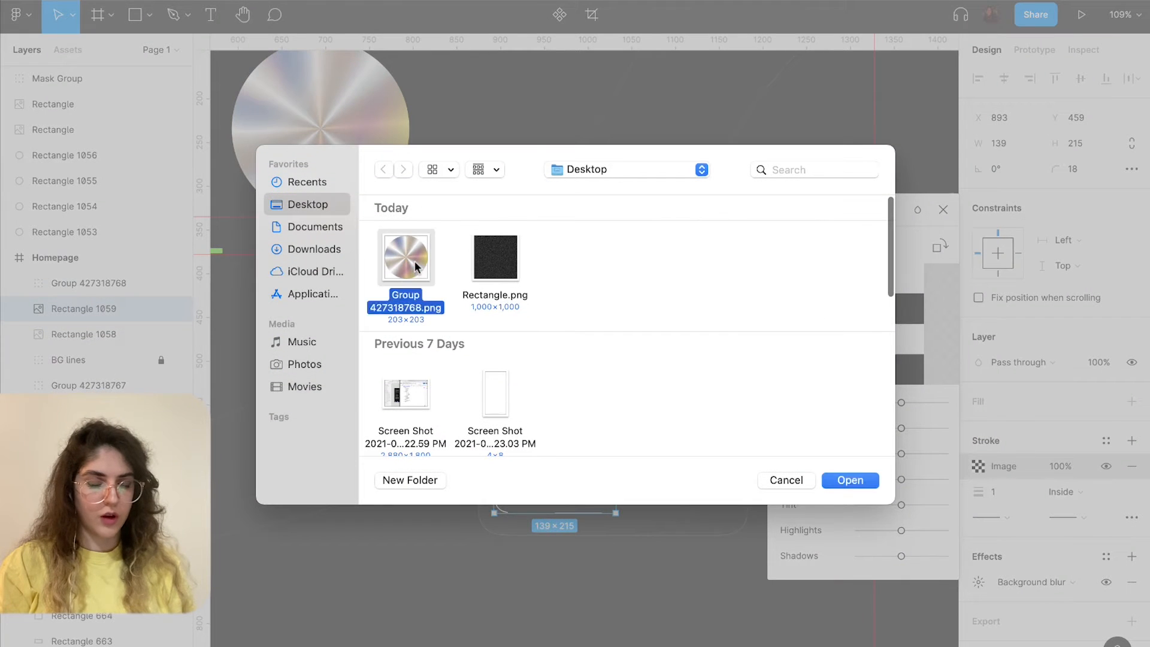
click(849, 479)
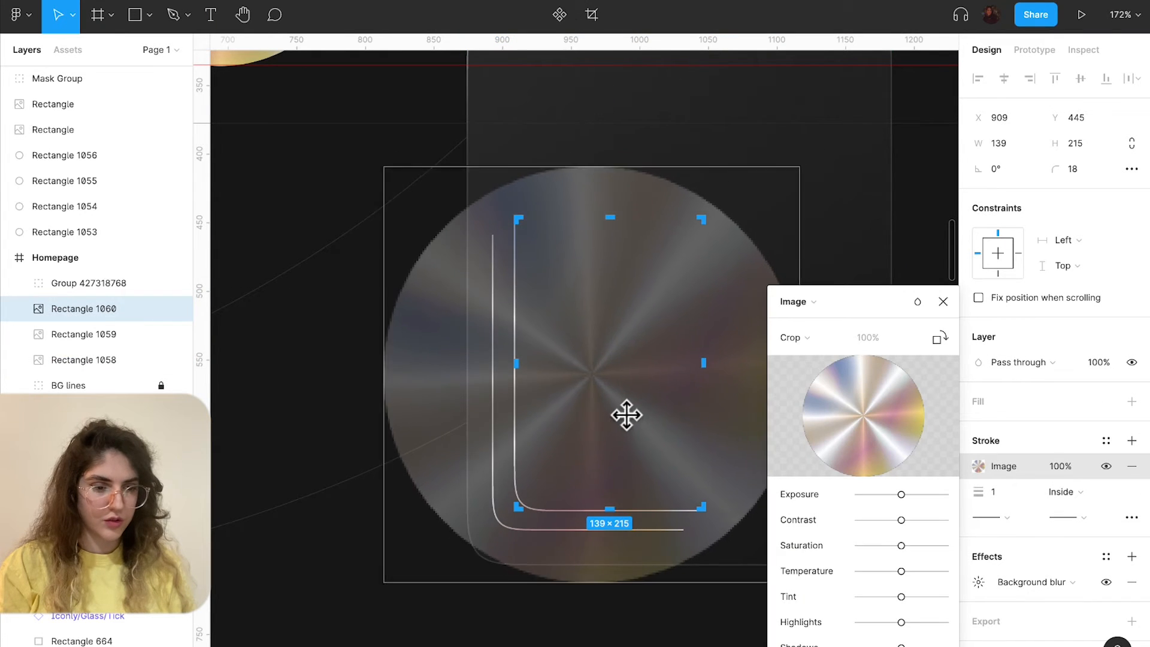
drag(626, 415, 599, 438)
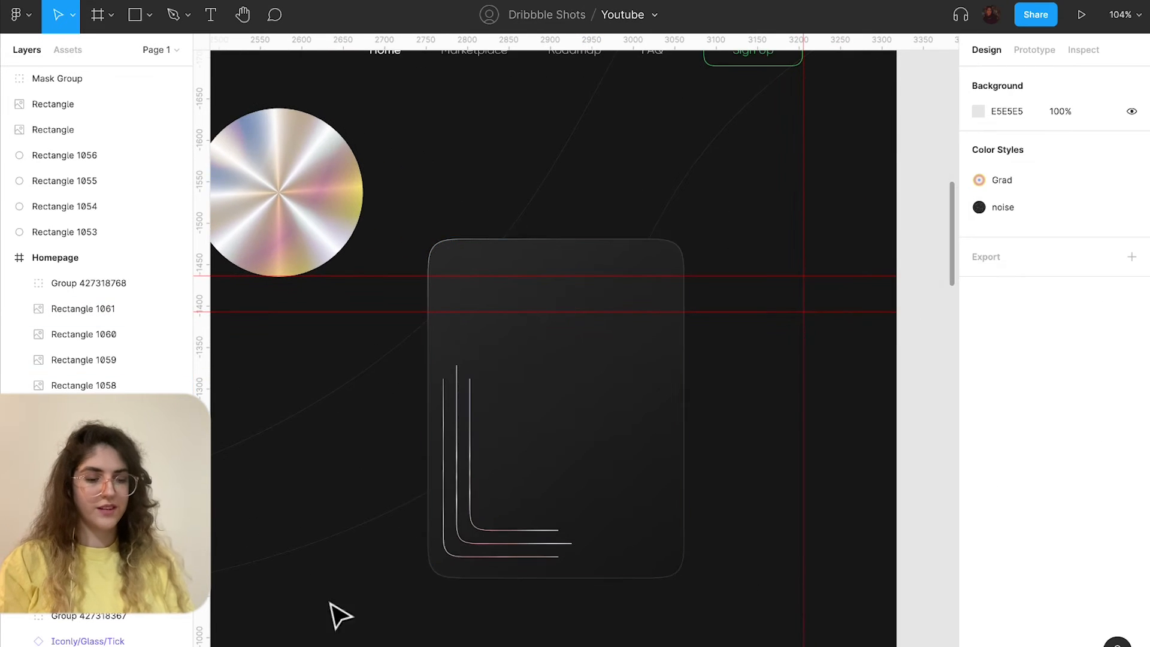
mouse_move(394, 532)
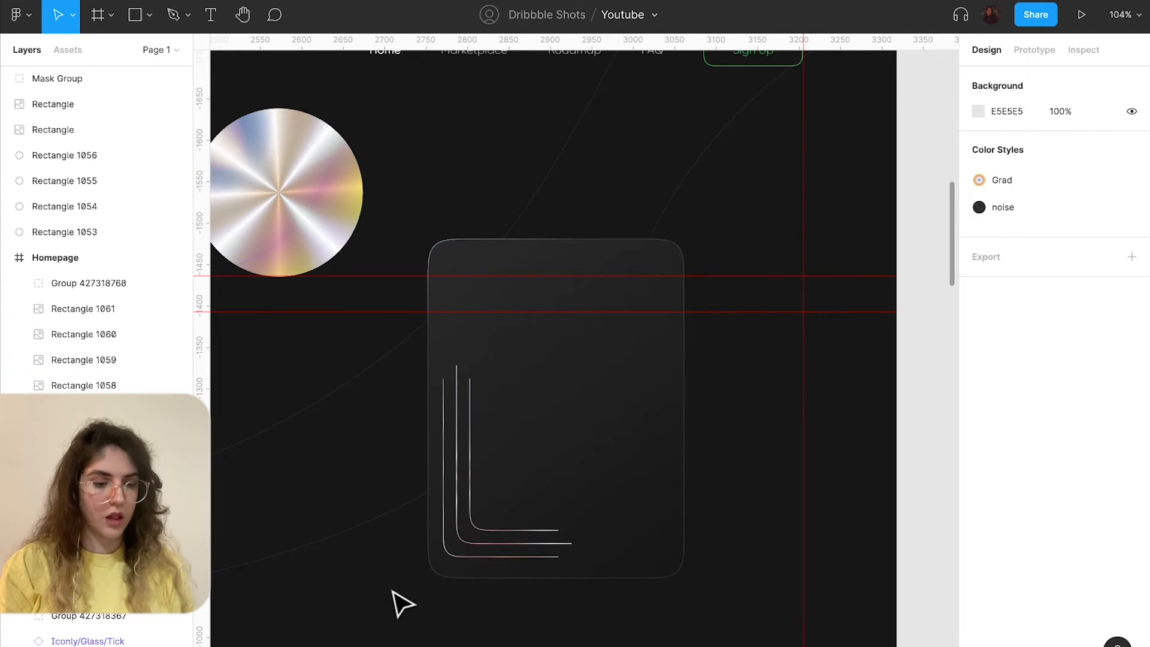
scroll(down, 3)
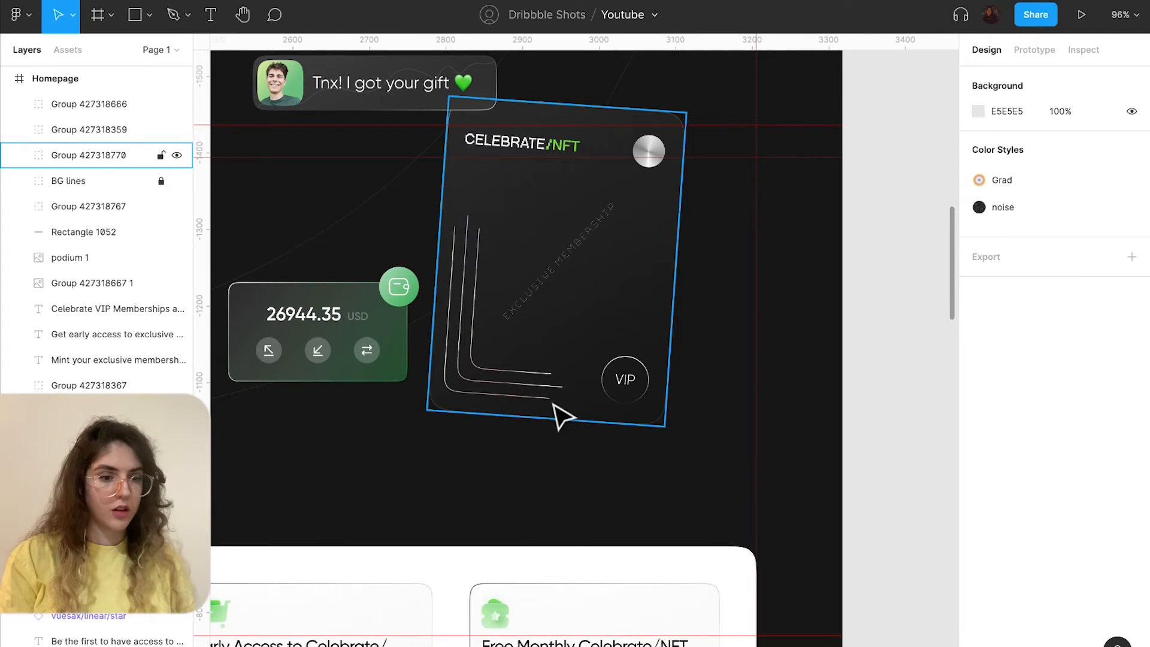
scroll(down, 3)
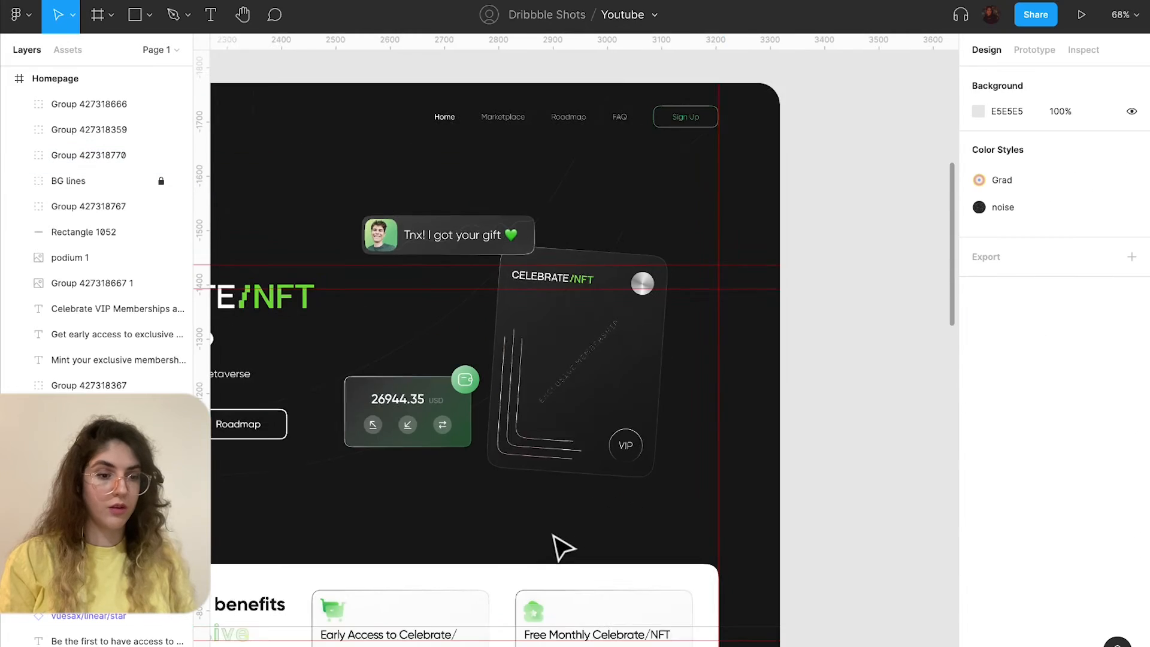
scroll(right, 3)
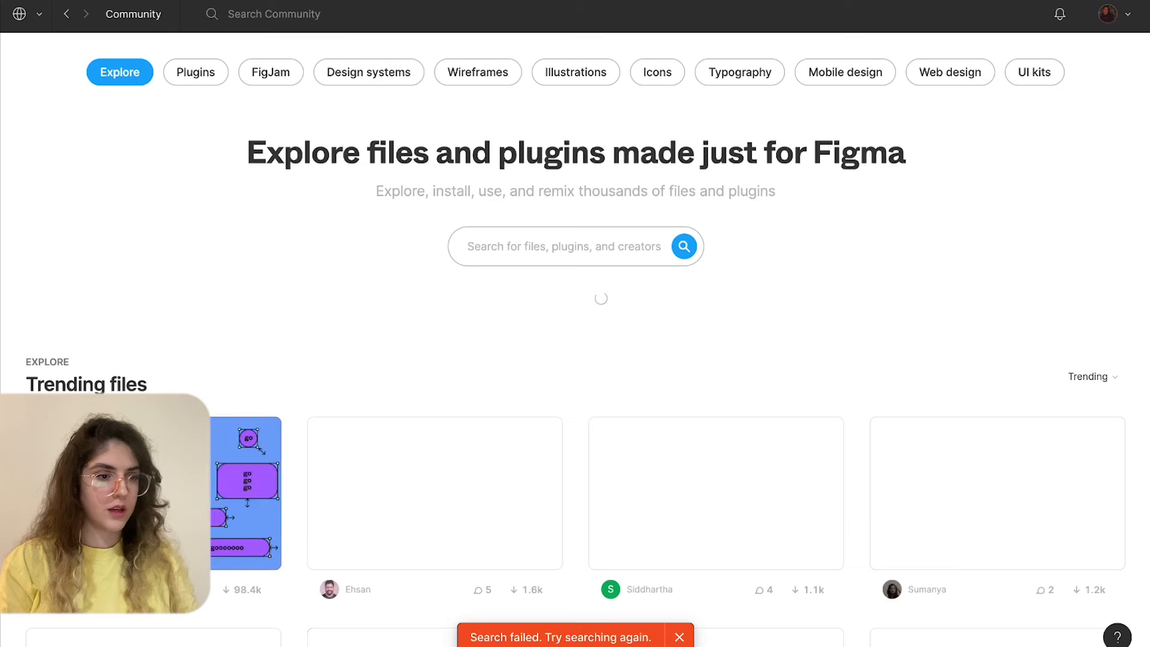
Search Community for '3d Objects' and open the L.Star free 3D geometric objects file.
text(3d Objects)
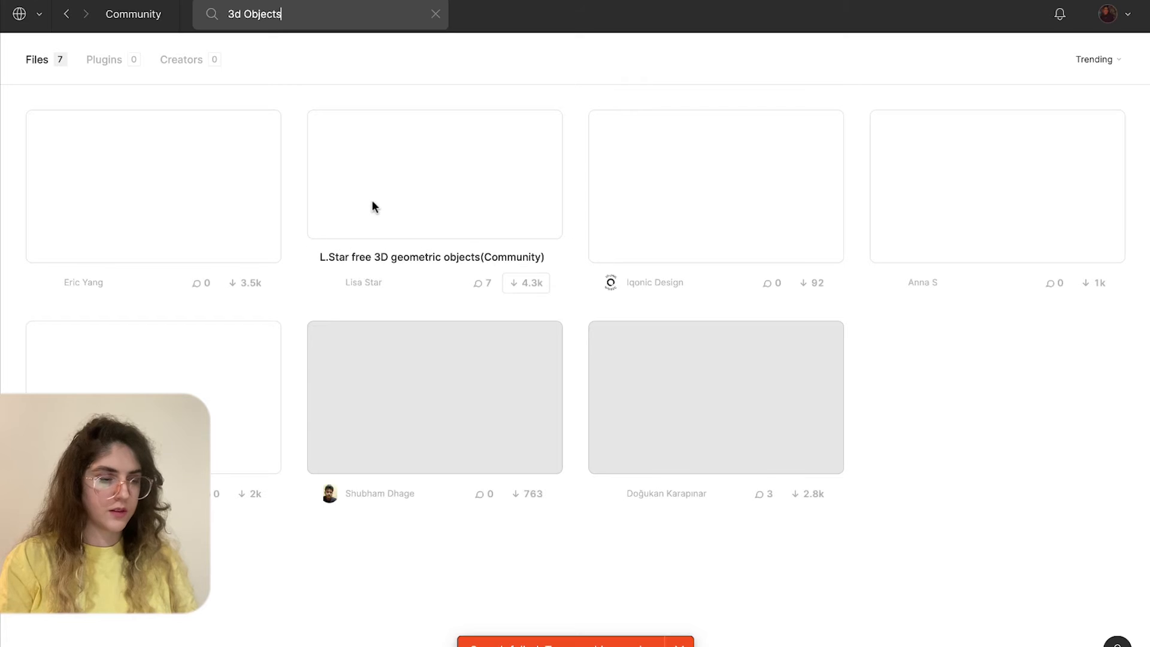
click(434, 173)
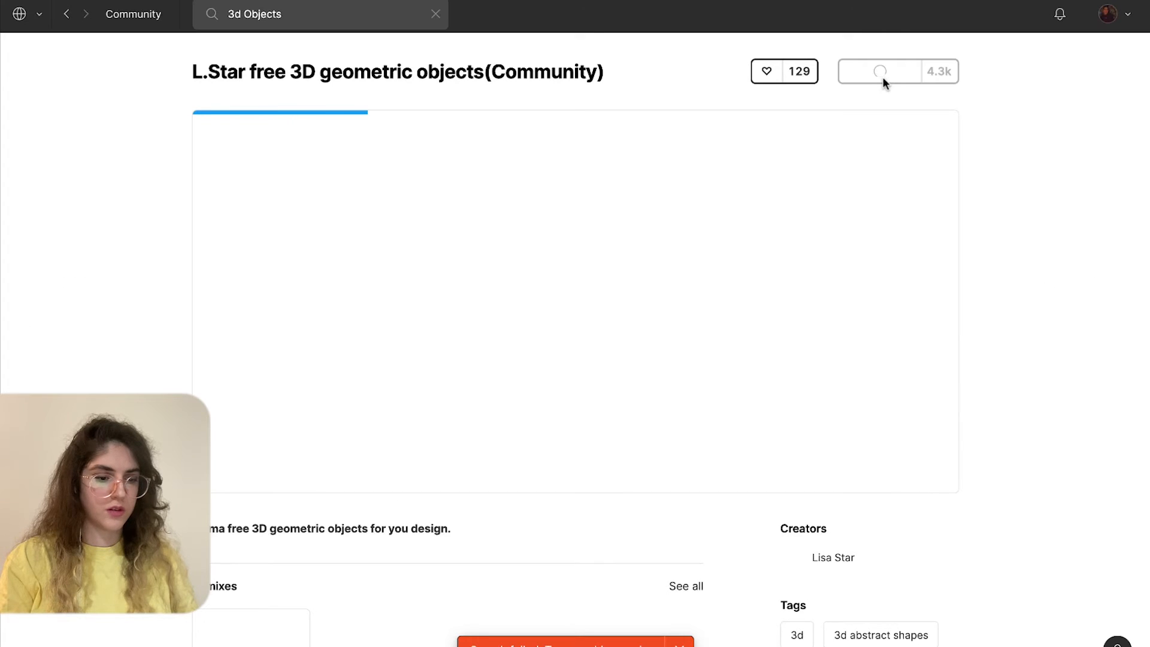
scroll(down, 3)
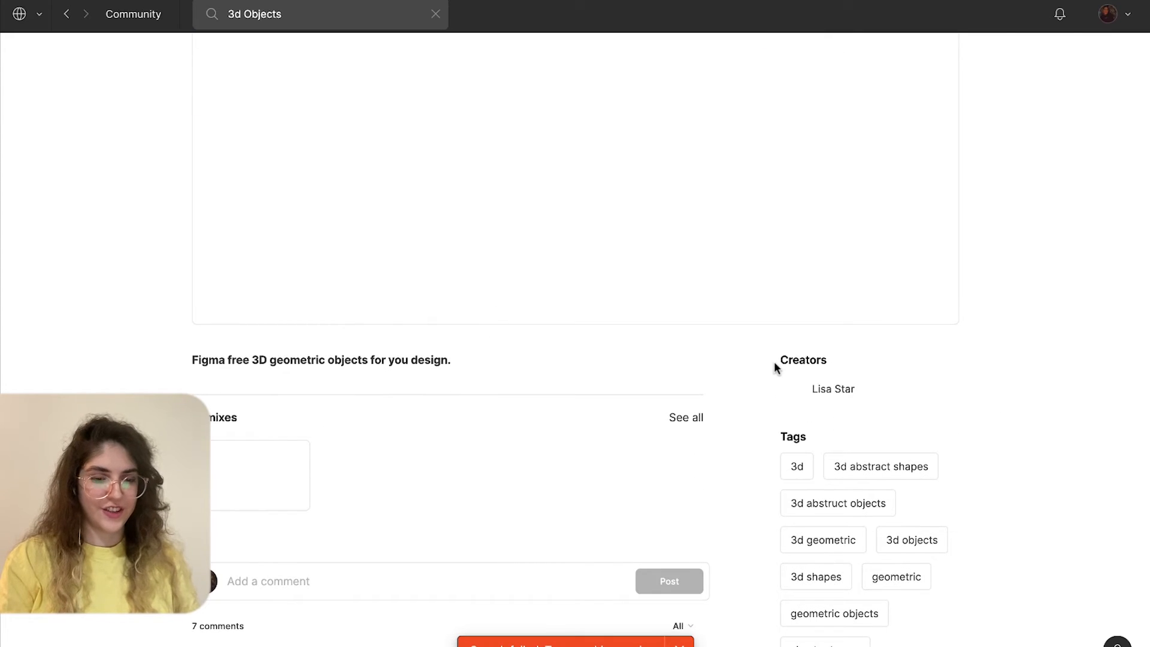
mouse_move(751, 357)
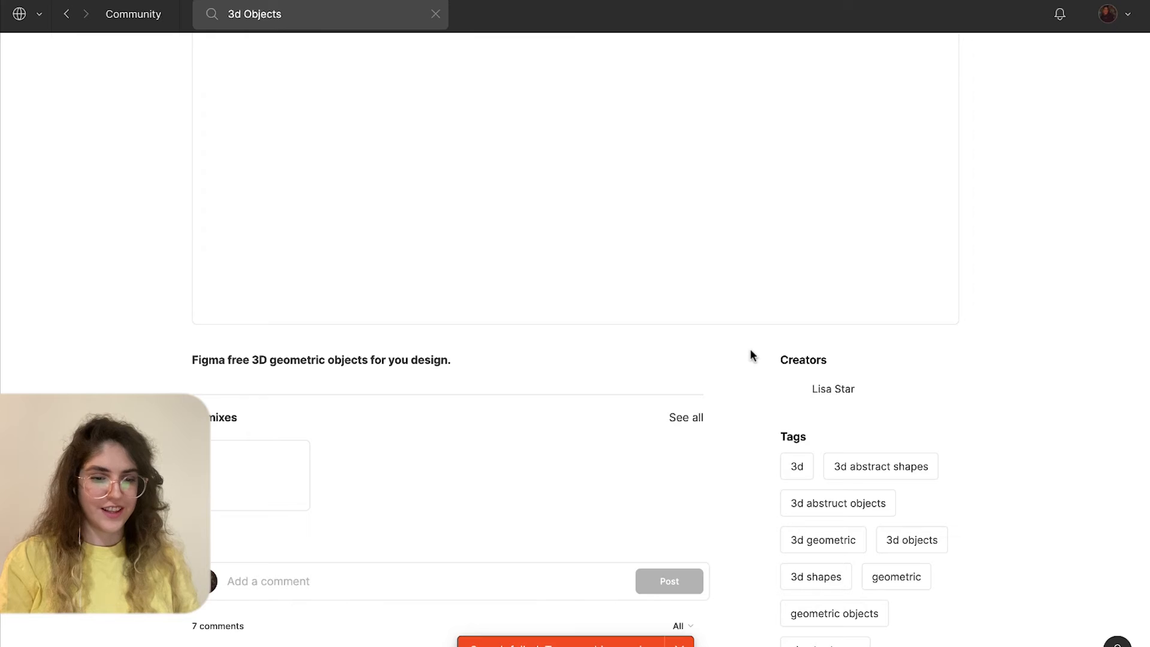
scroll(down, 3)
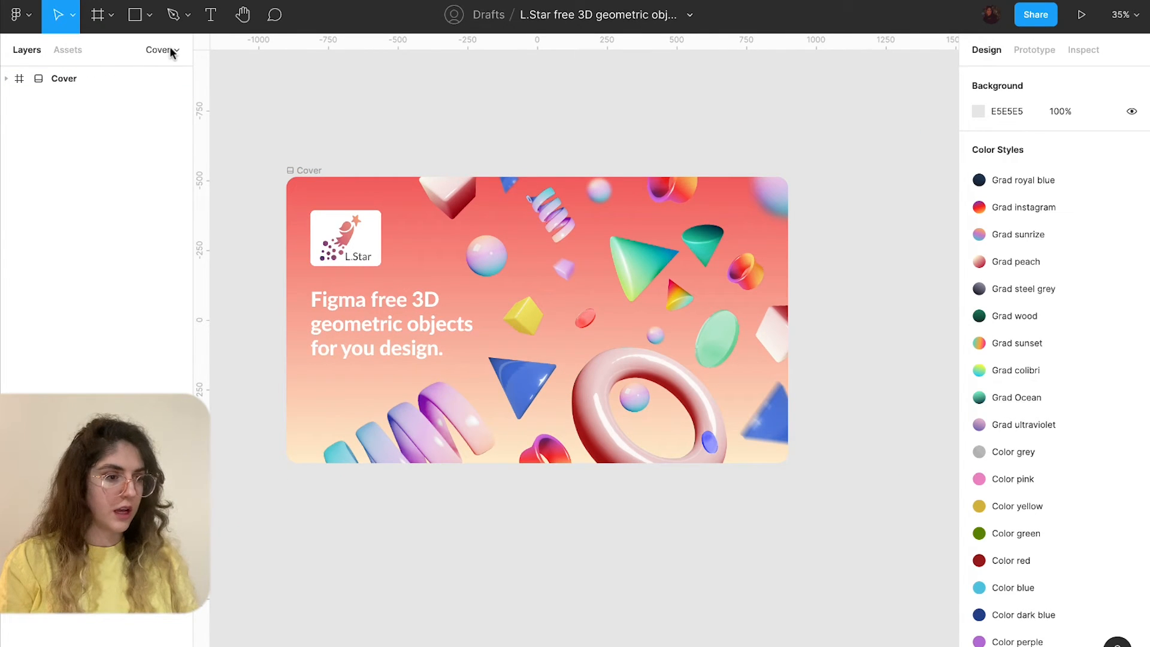
On the Shapes page, recolour the Glasses shape's gradient to green 33A852 for the Homepage card.
click(159, 50)
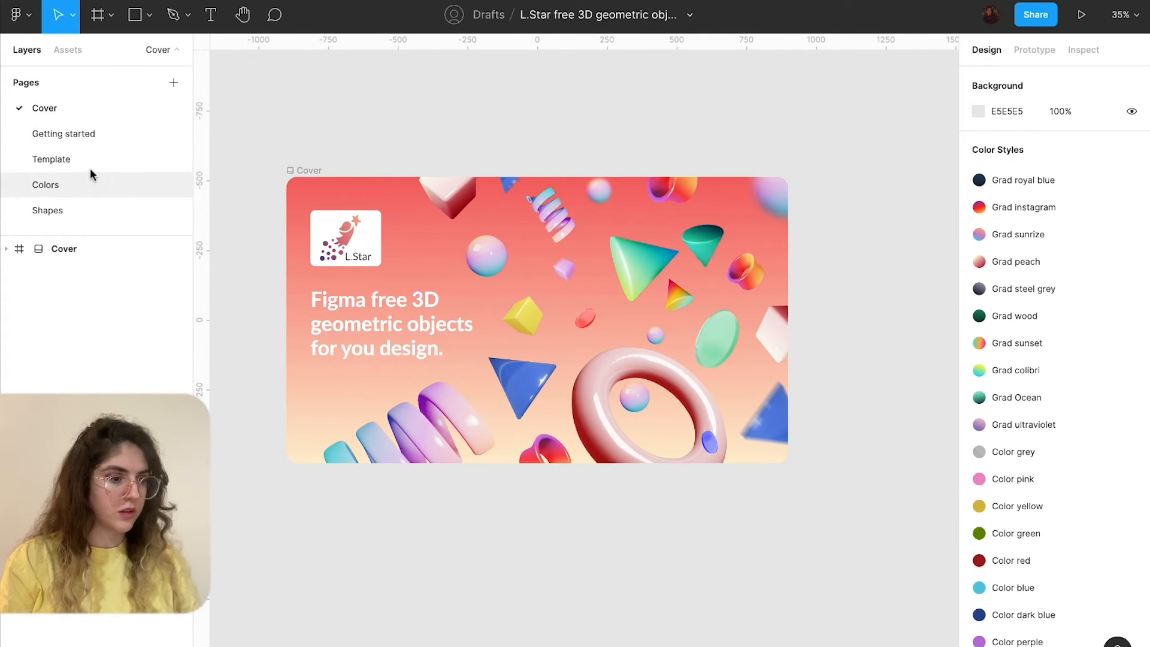
click(46, 211)
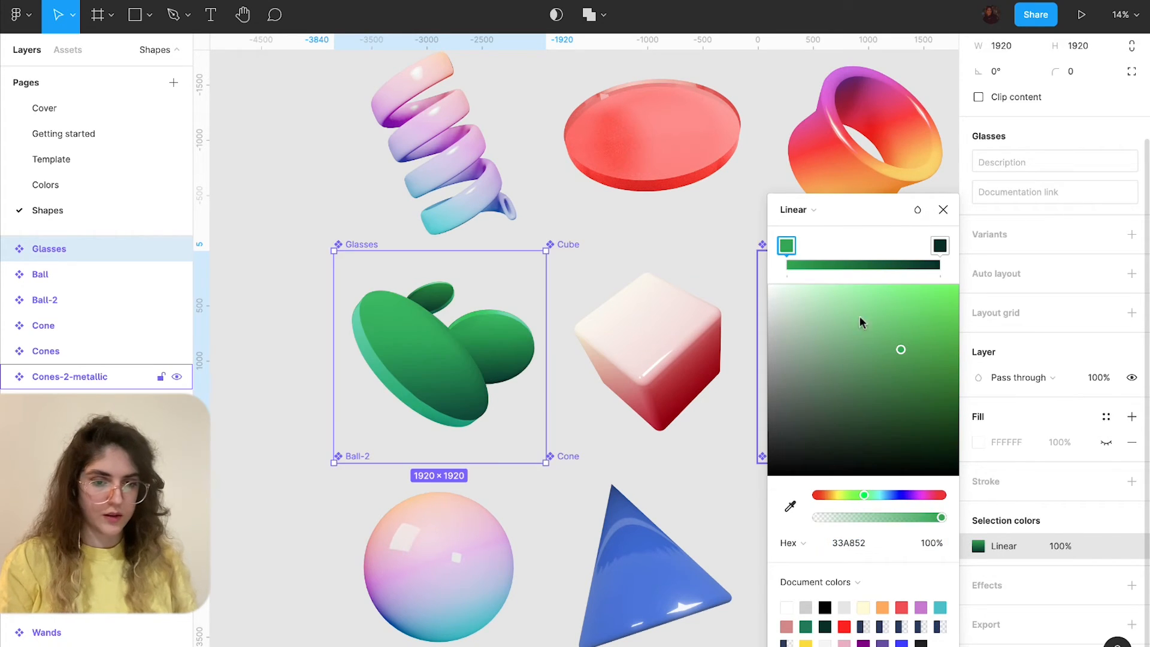
click(846, 543)
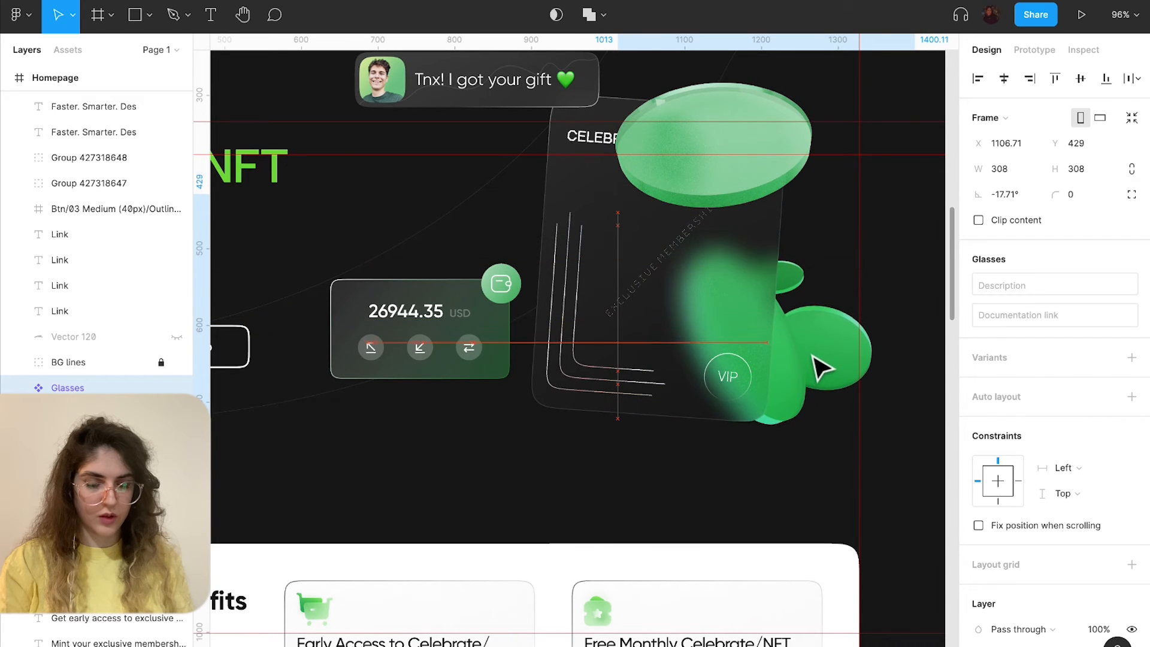
Position the green glass shapes over the card and tilt the separate glass disc about 11°.
drag(818, 367, 747, 373)
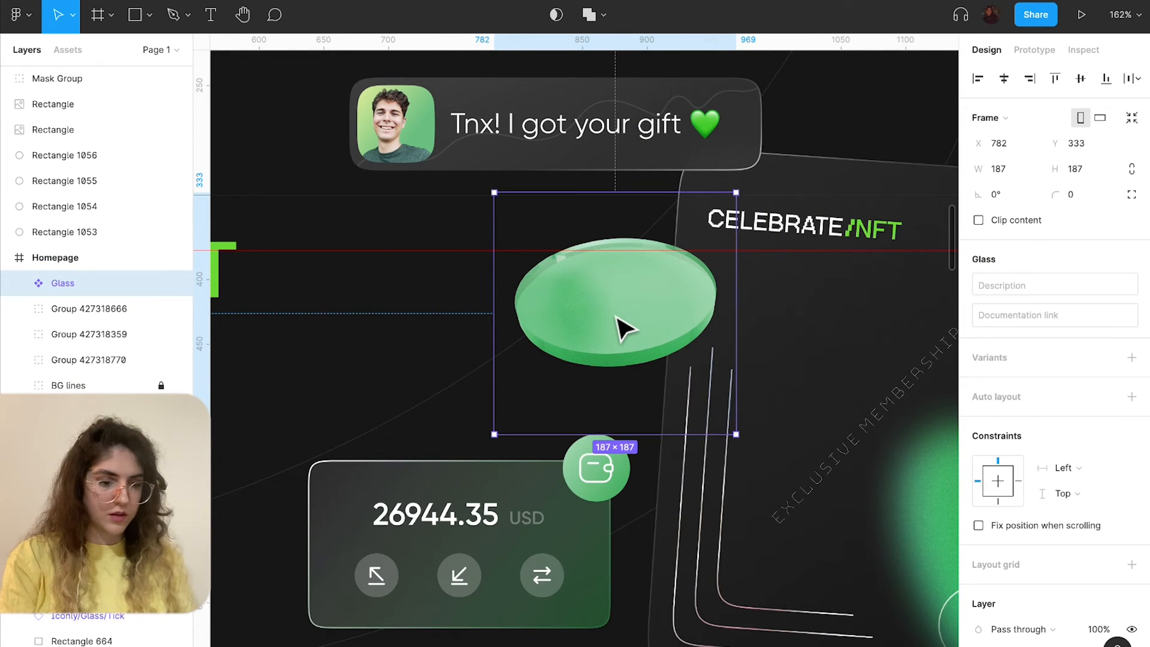
mouse_move(580, 326)
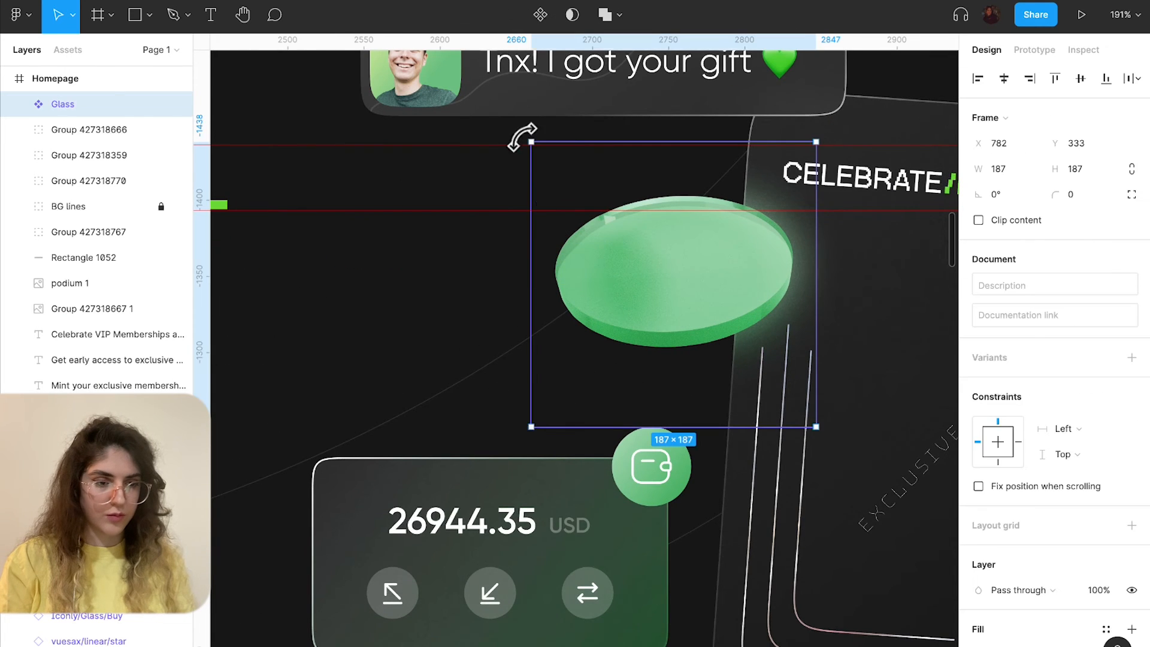
drag(522, 136, 508, 117)
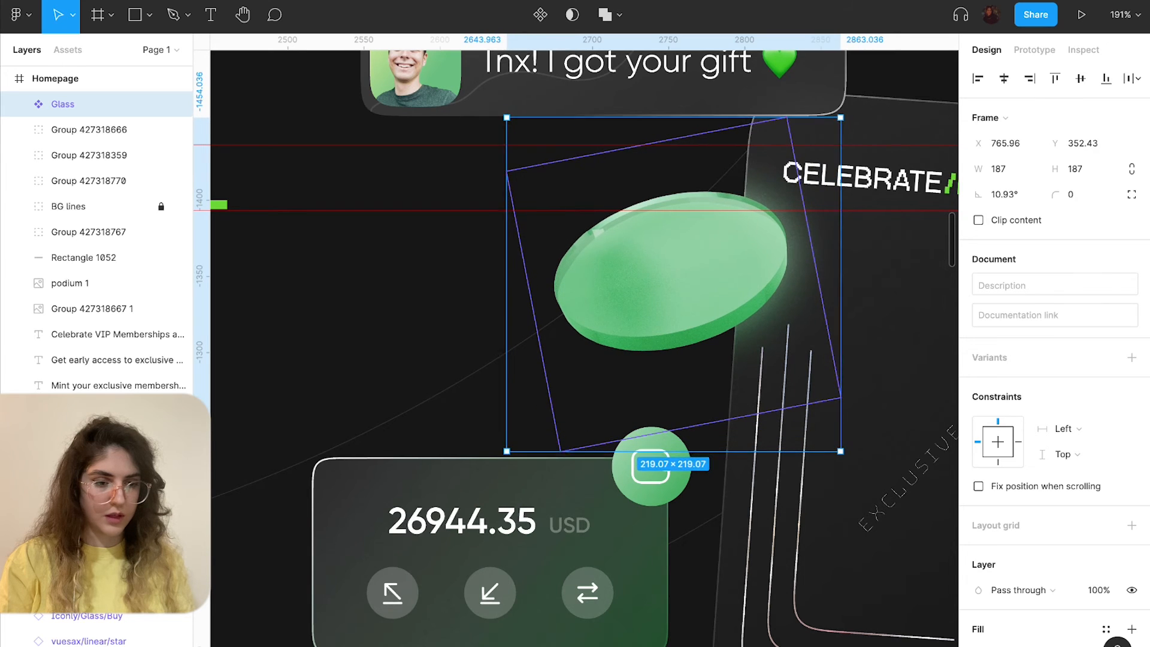
drag(505, 449, 553, 418)
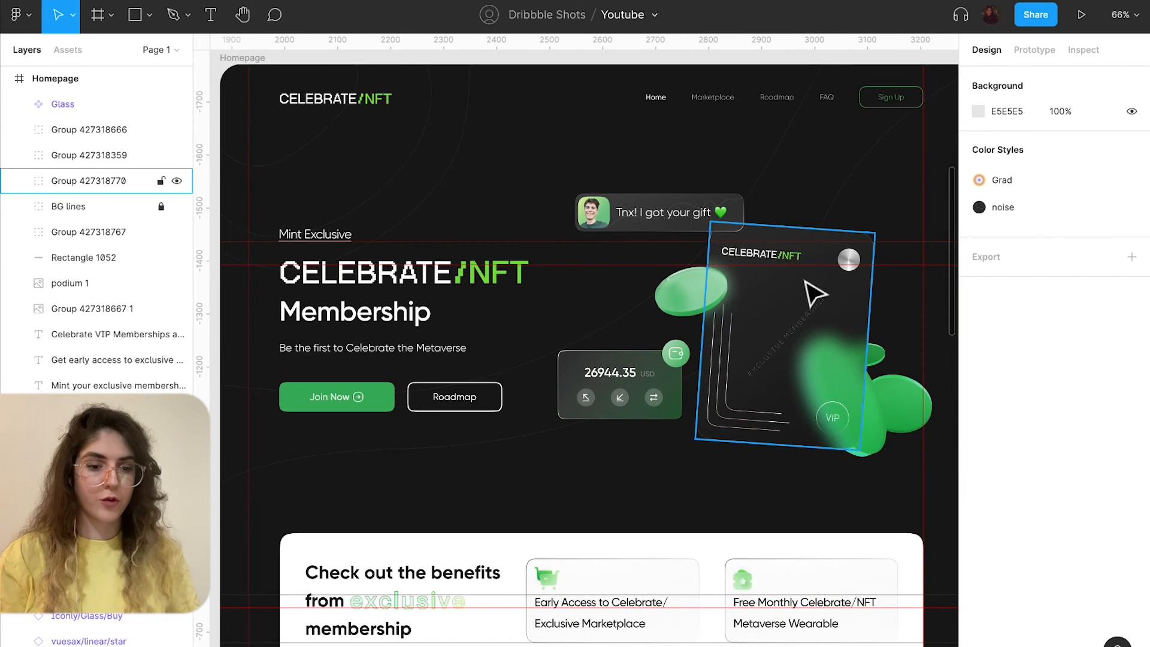
mouse_move(733, 370)
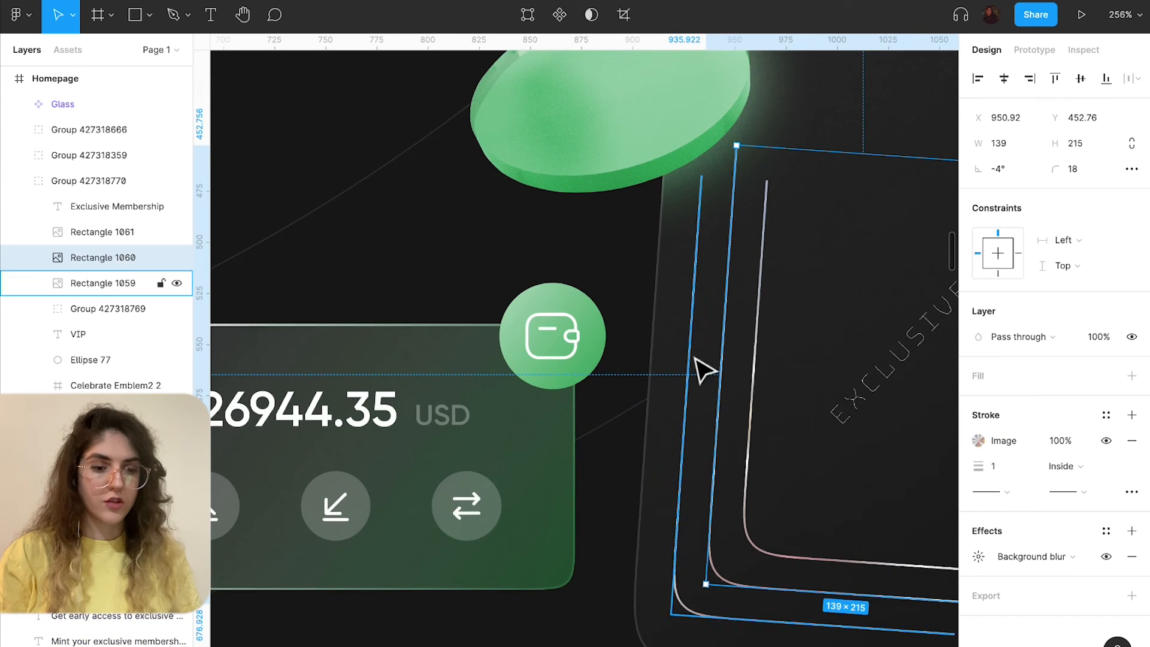
scroll(down, 3)
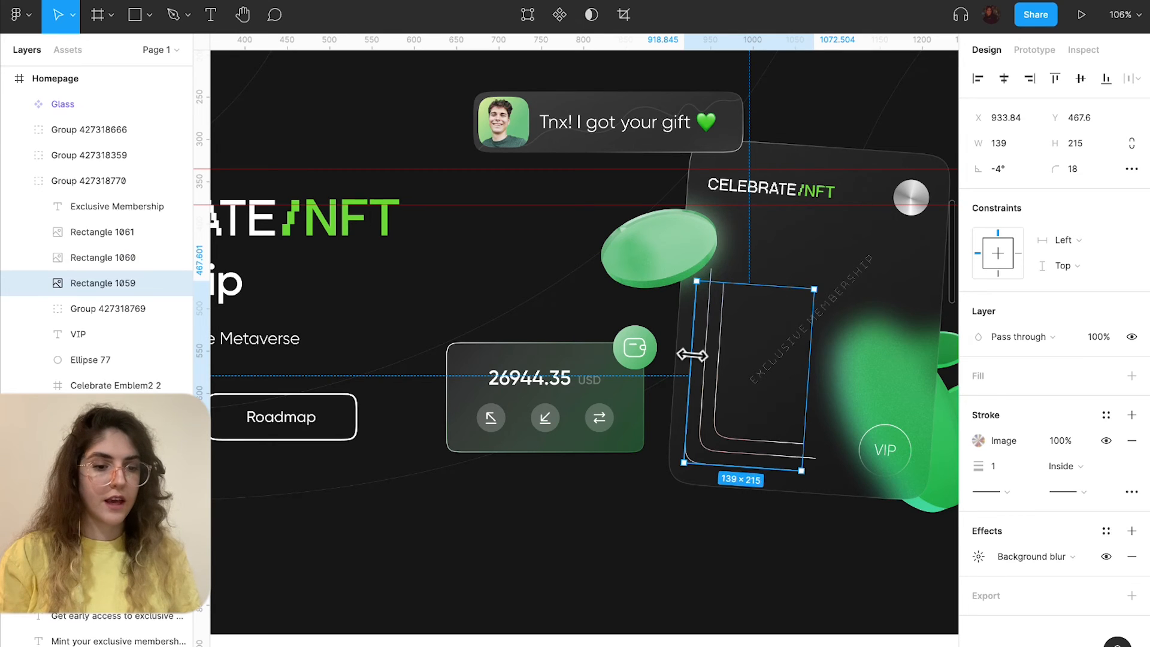
mouse_move(484, 313)
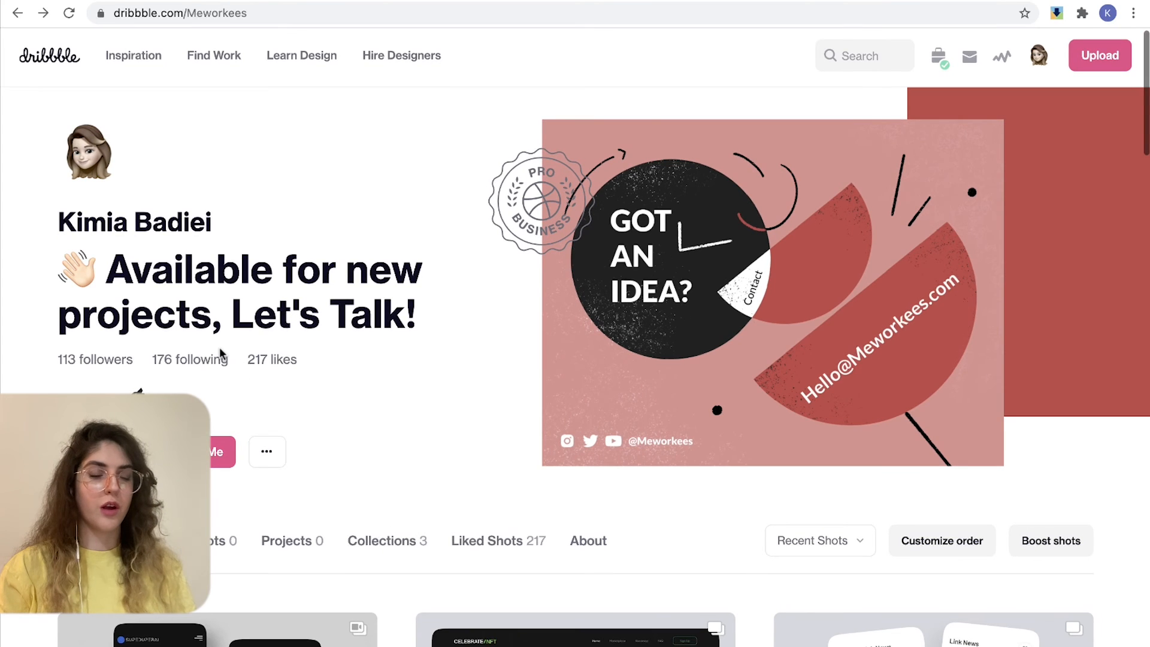
Open the Celebrate/NFT Marketplace shot from the profile and view its next image.
scroll(down, 3)
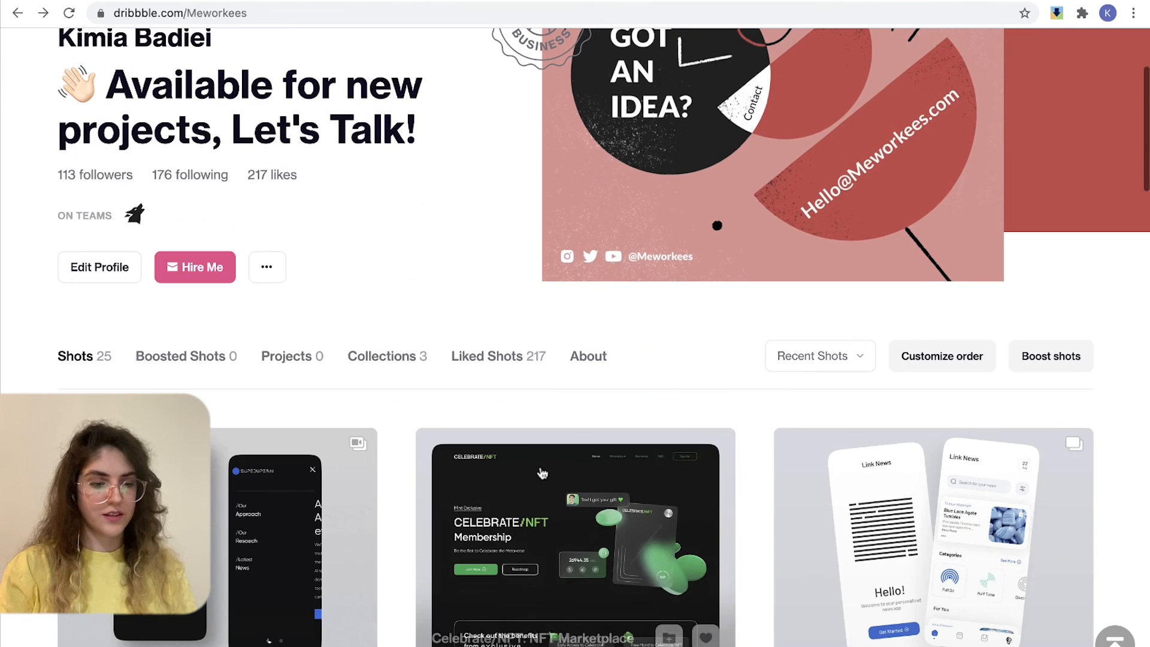
click(576, 528)
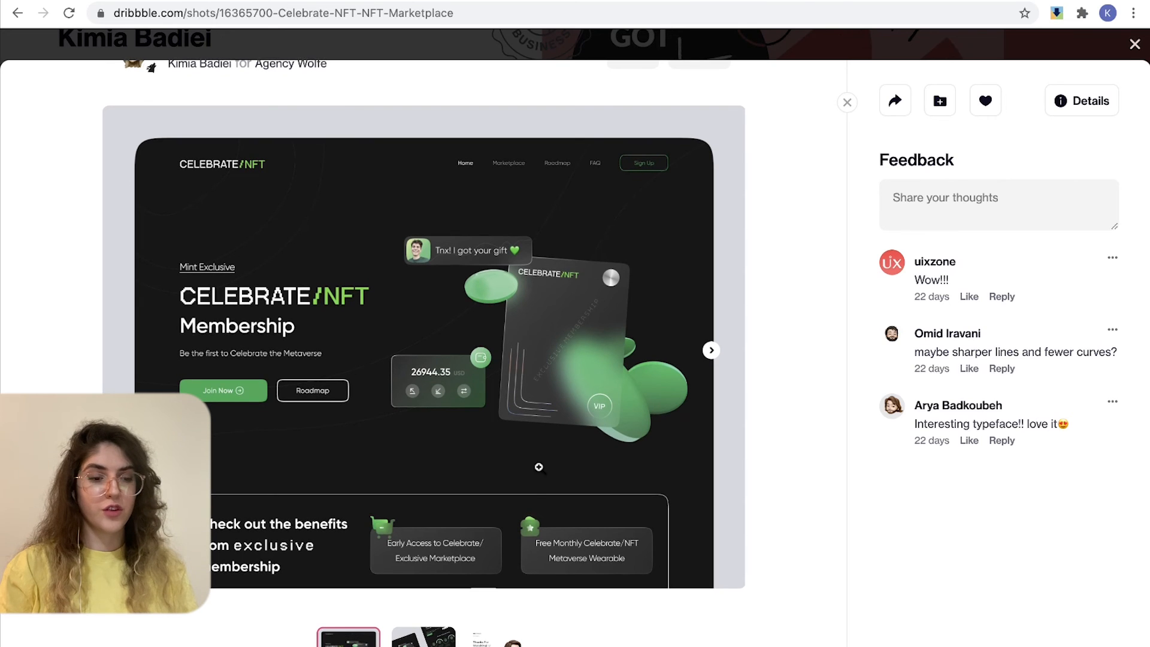
mouse_move(743, 510)
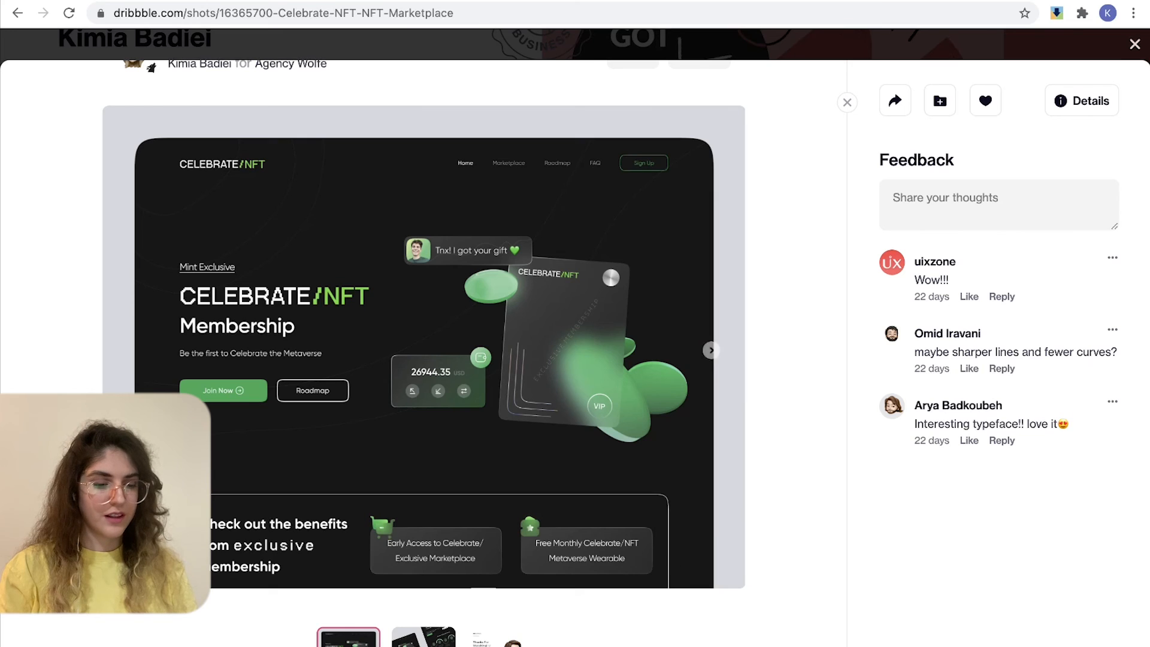
click(710, 349)
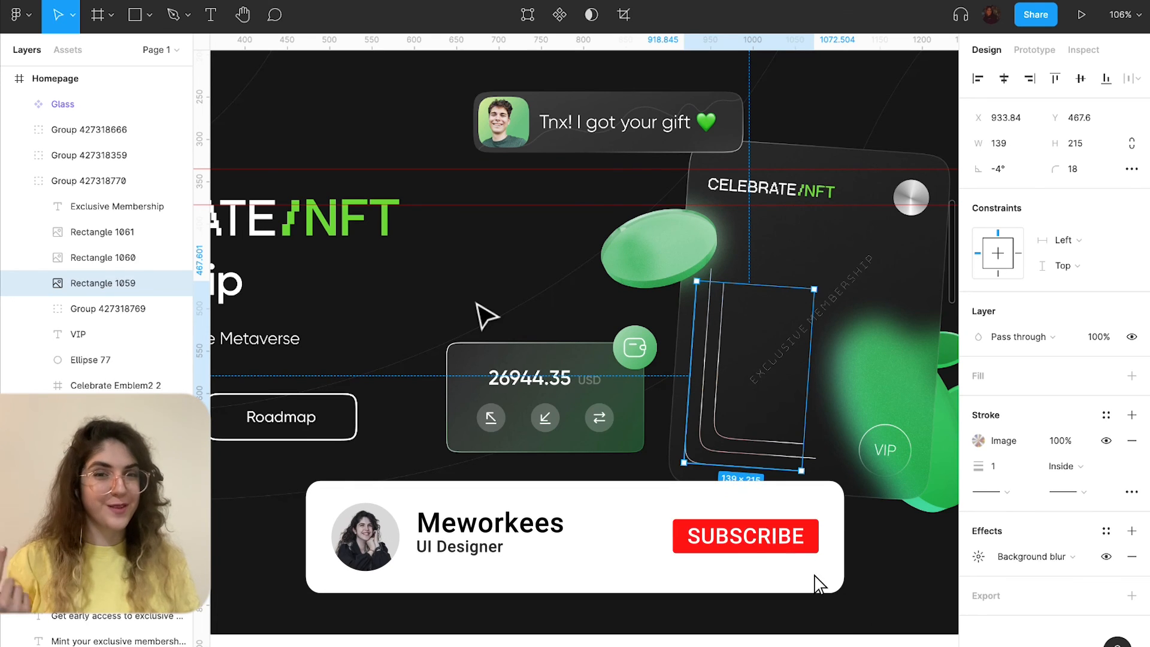
click(744, 536)
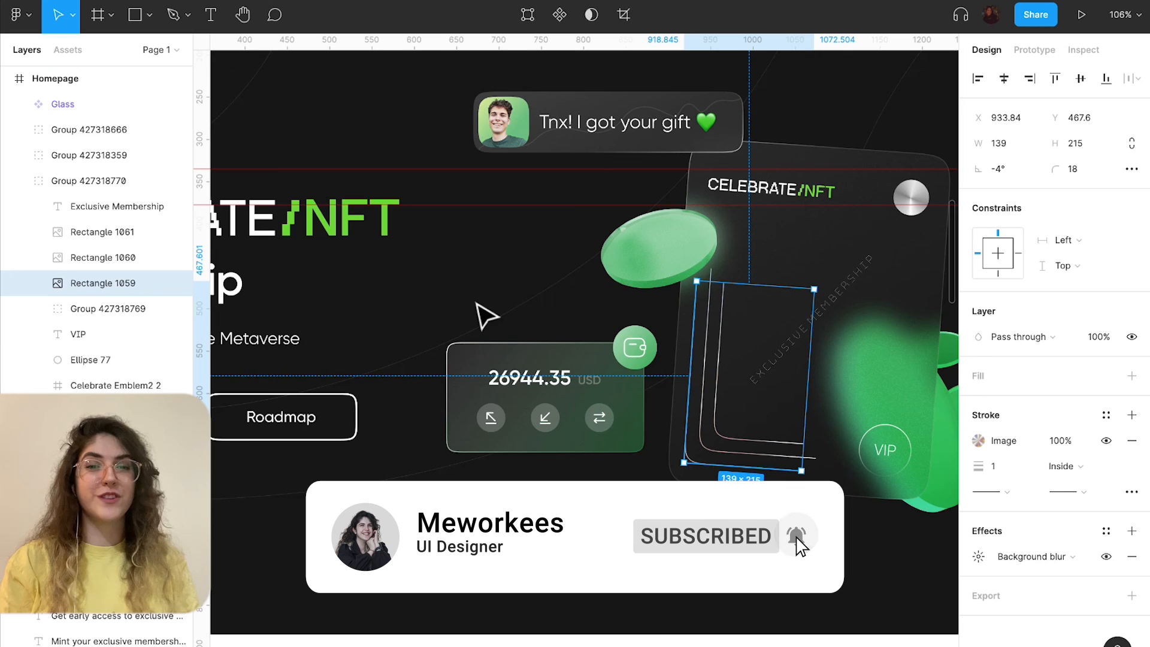